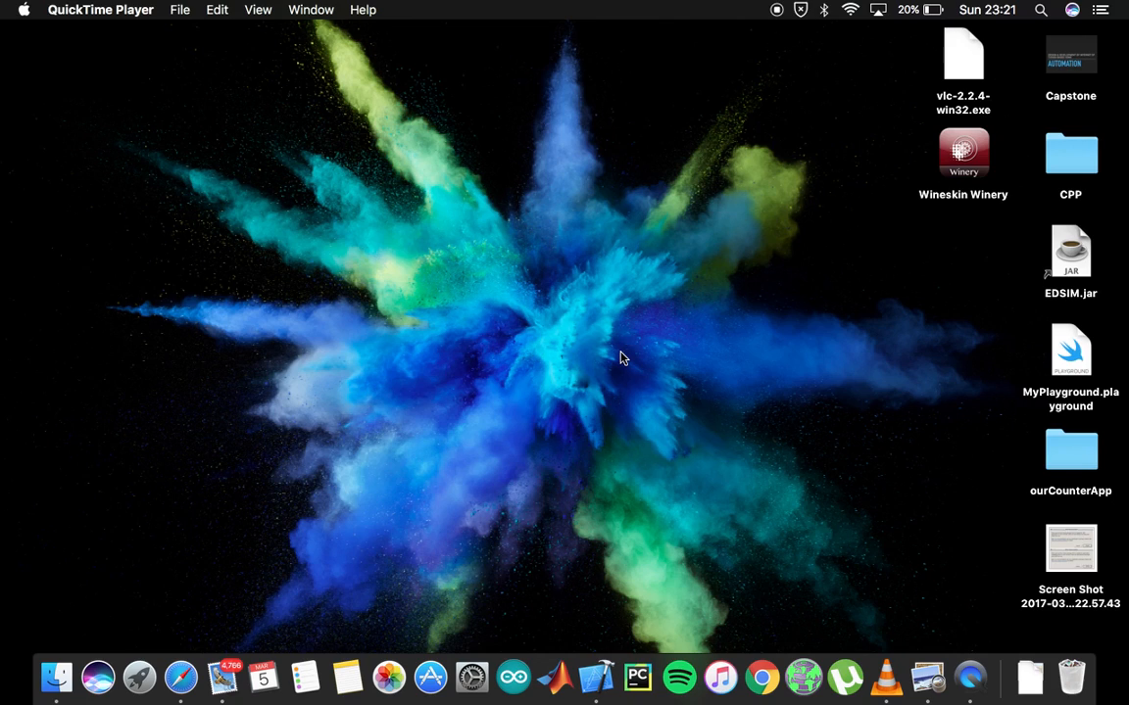
mouse_move(874, 353)
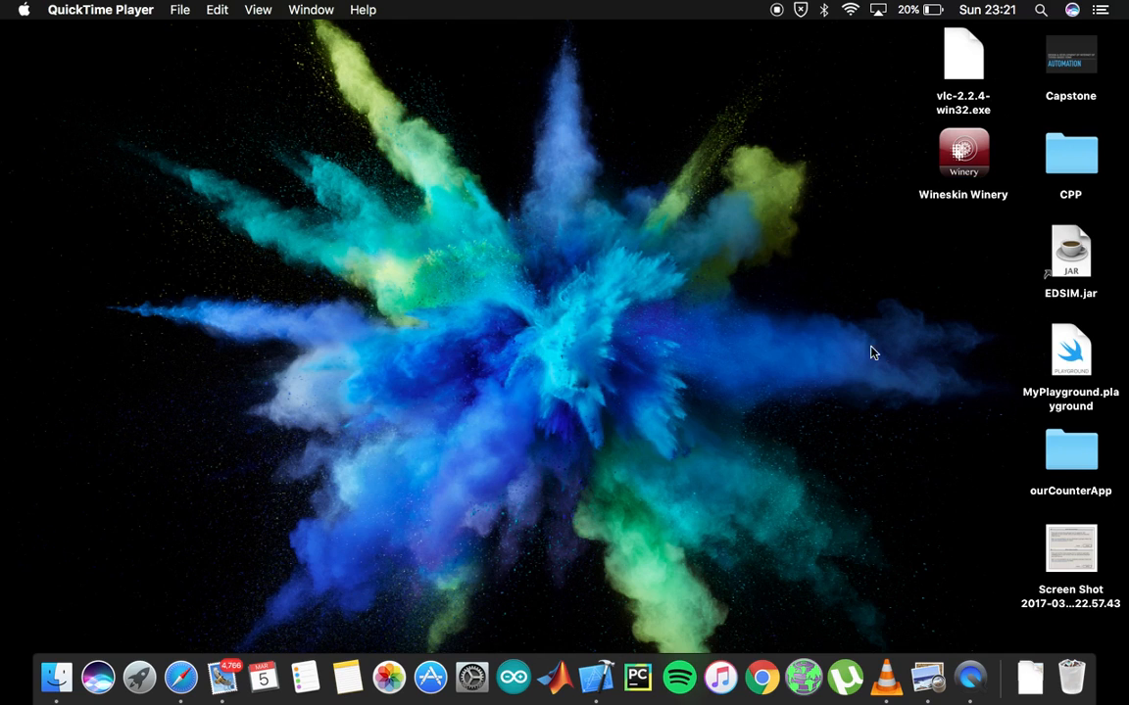
- Launch Safari from the Dock to reach the address bar
double_click(962, 153)
type("w")
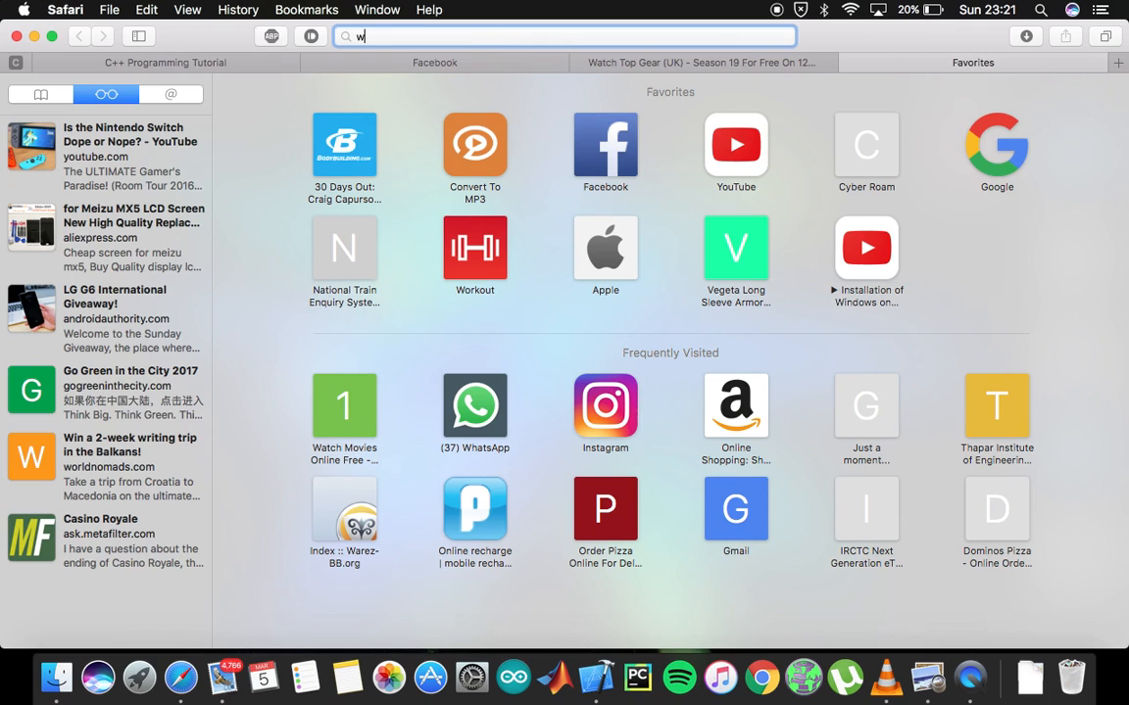
- Visit wineskin.urgesoftware.com, reach the Downloads page with Wineskin Winery 1.7, then close Safari
type("ineskin.urgesoftware.com")
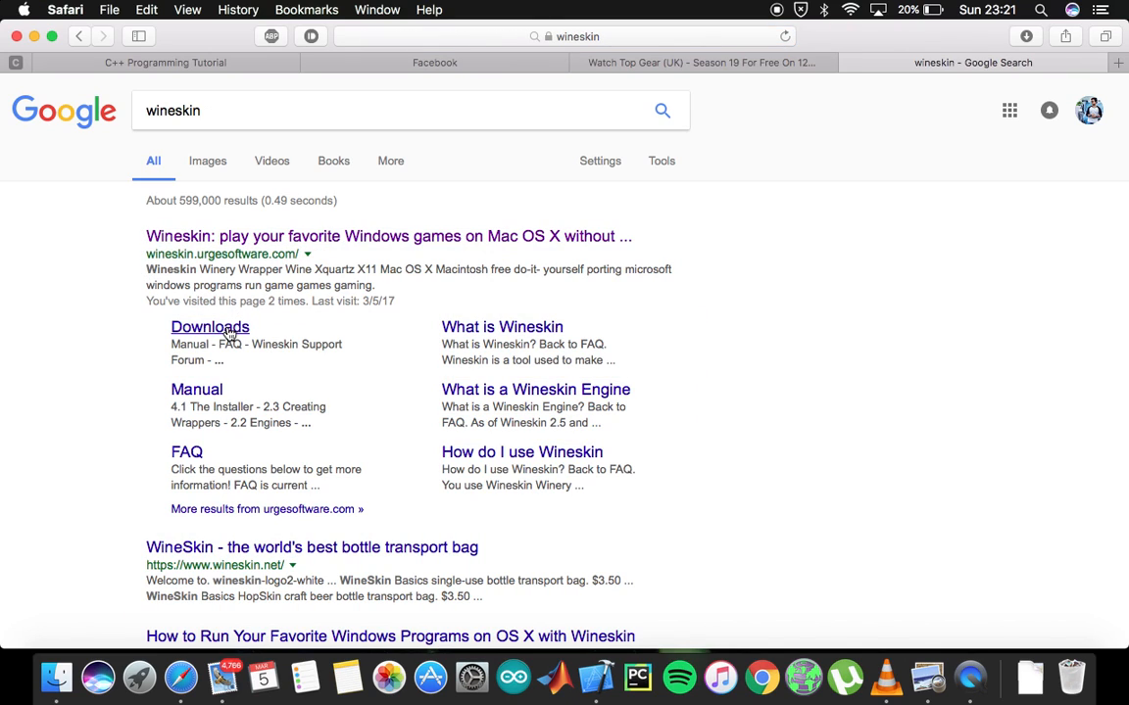
left_click(388, 236)
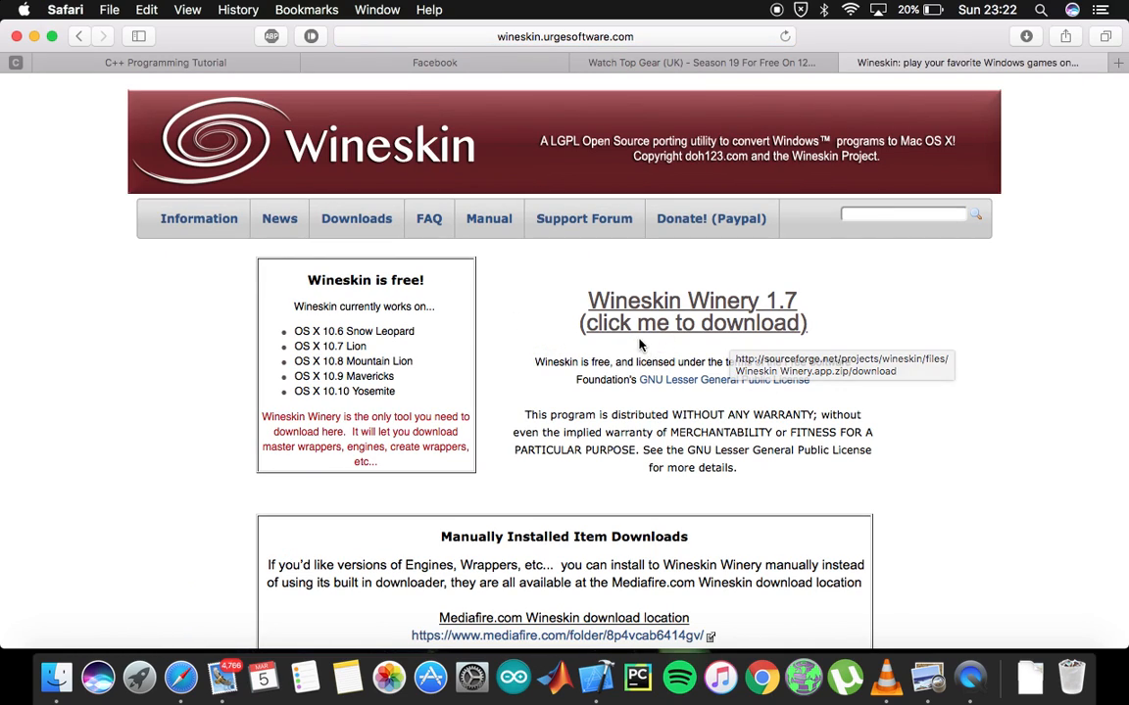
mouse_move(43, 49)
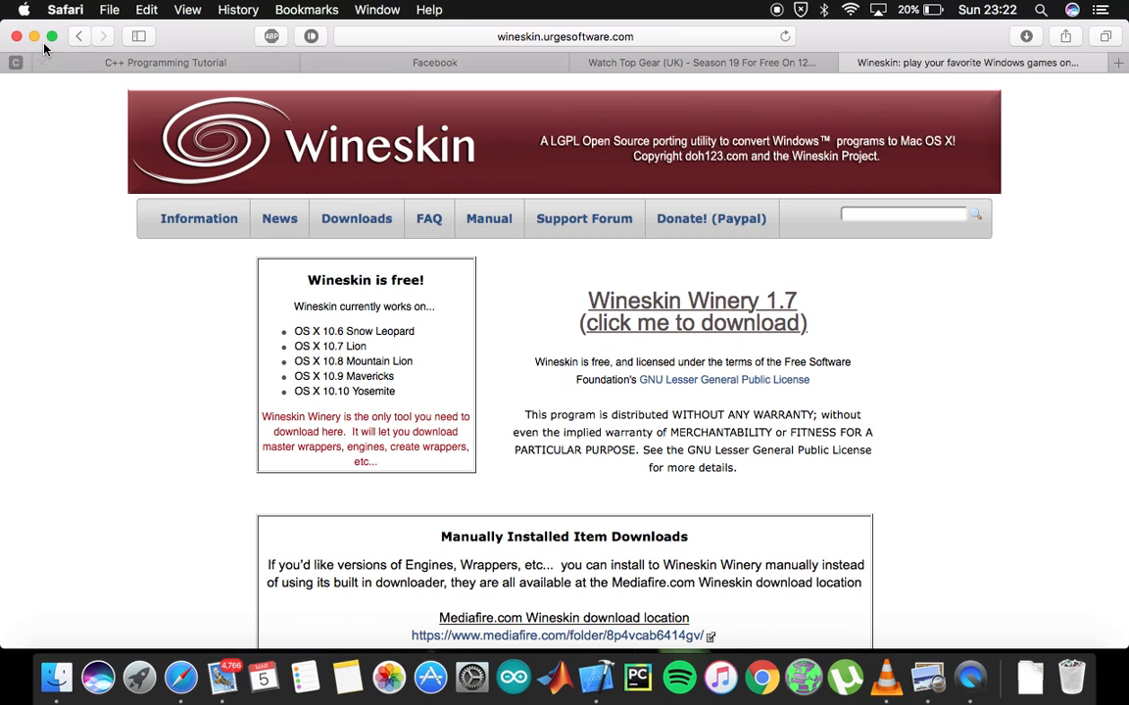
left_click(36, 36)
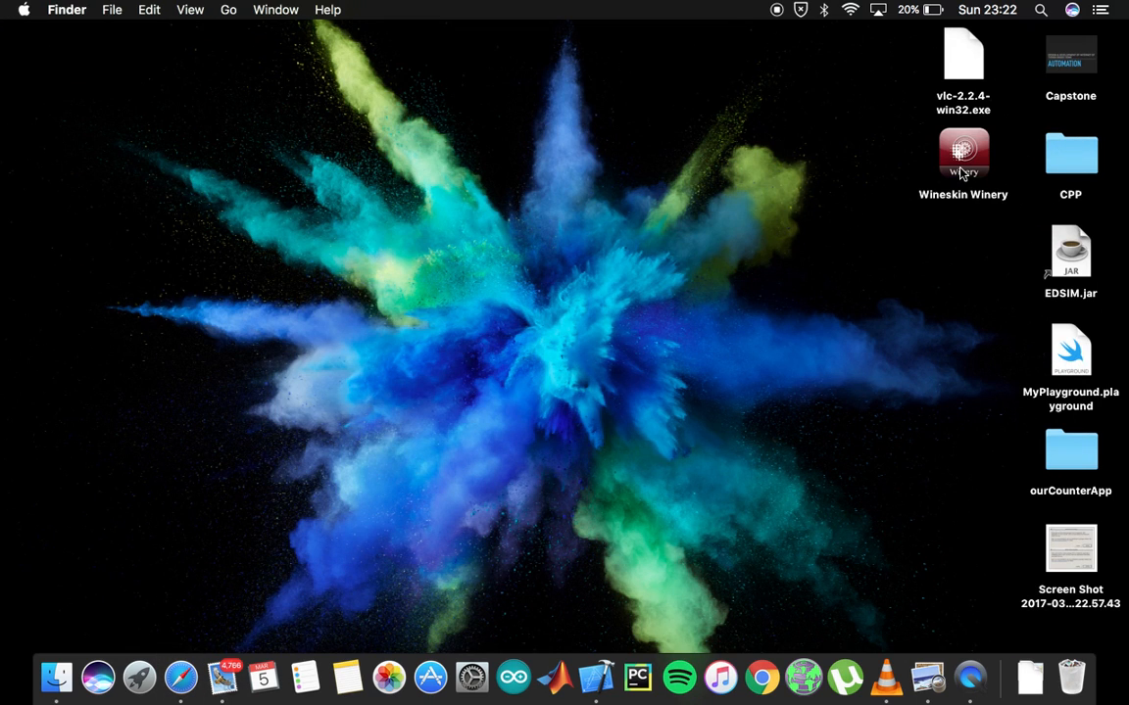
- Launch Wineskin Winery from its desktop icon, showing an empty Installed Engines list
double_click(962, 152)
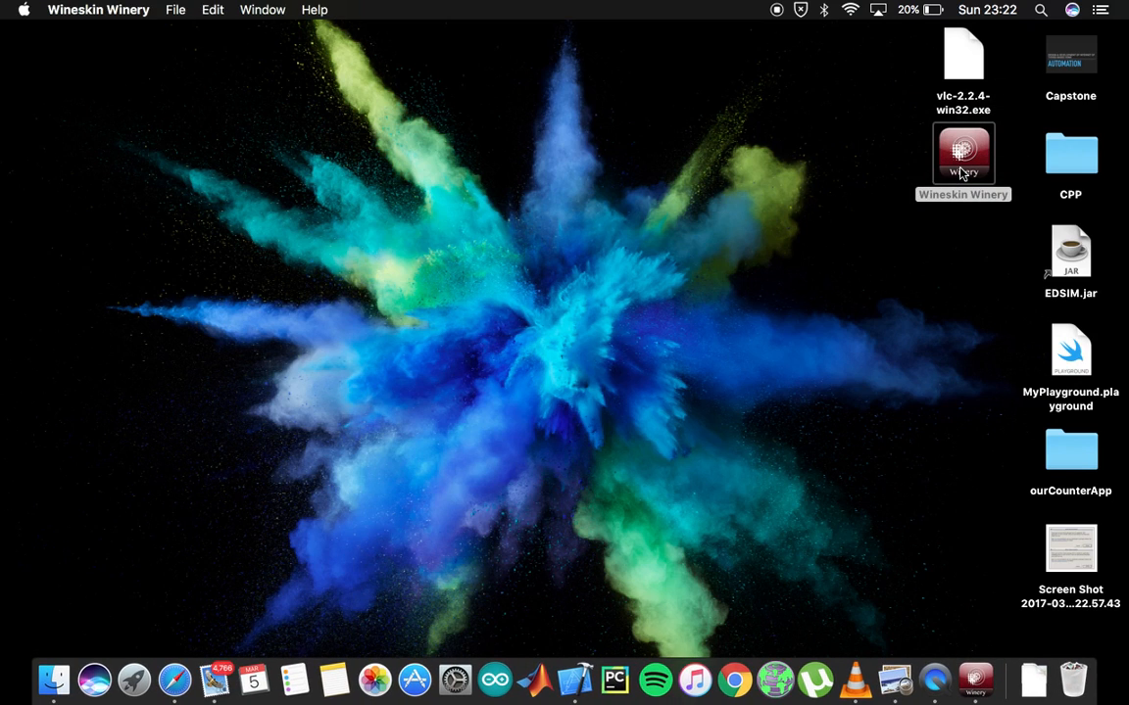
double_click(962, 153)
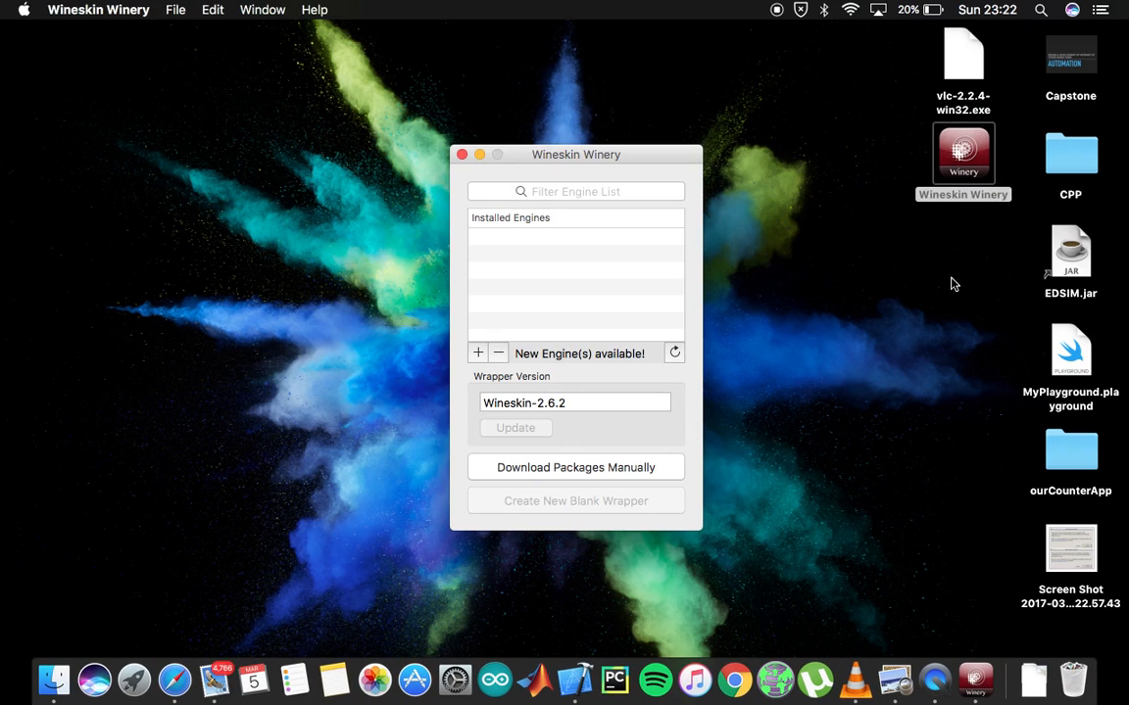
mouse_move(517, 265)
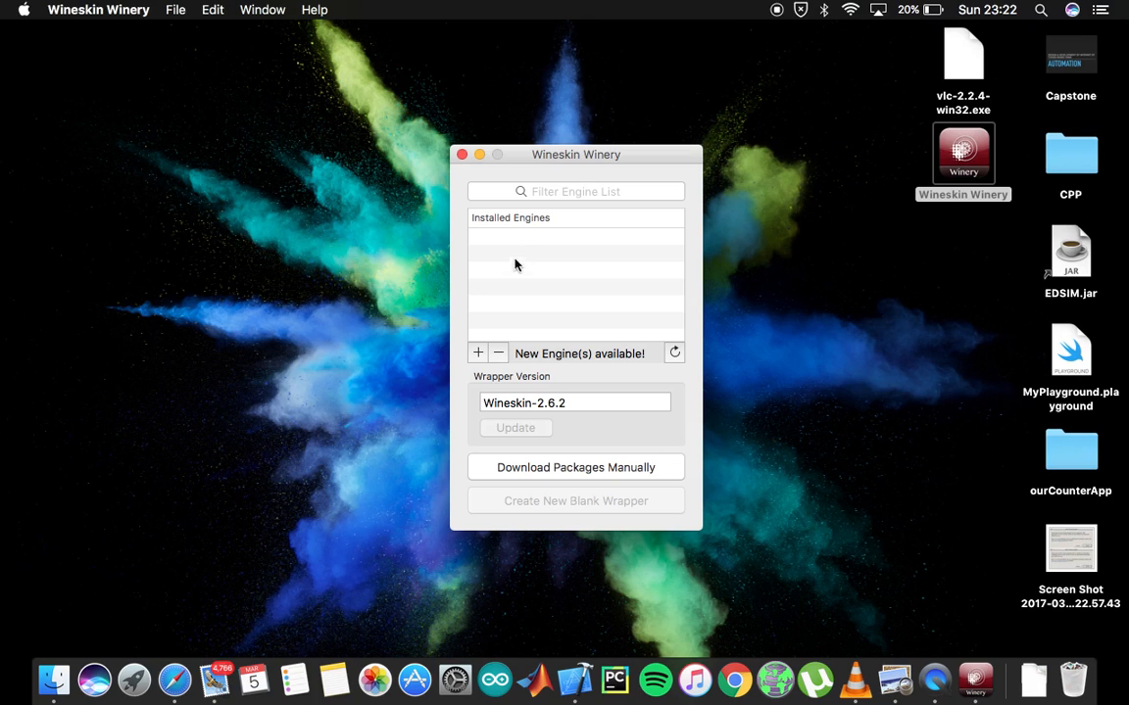
mouse_move(542, 368)
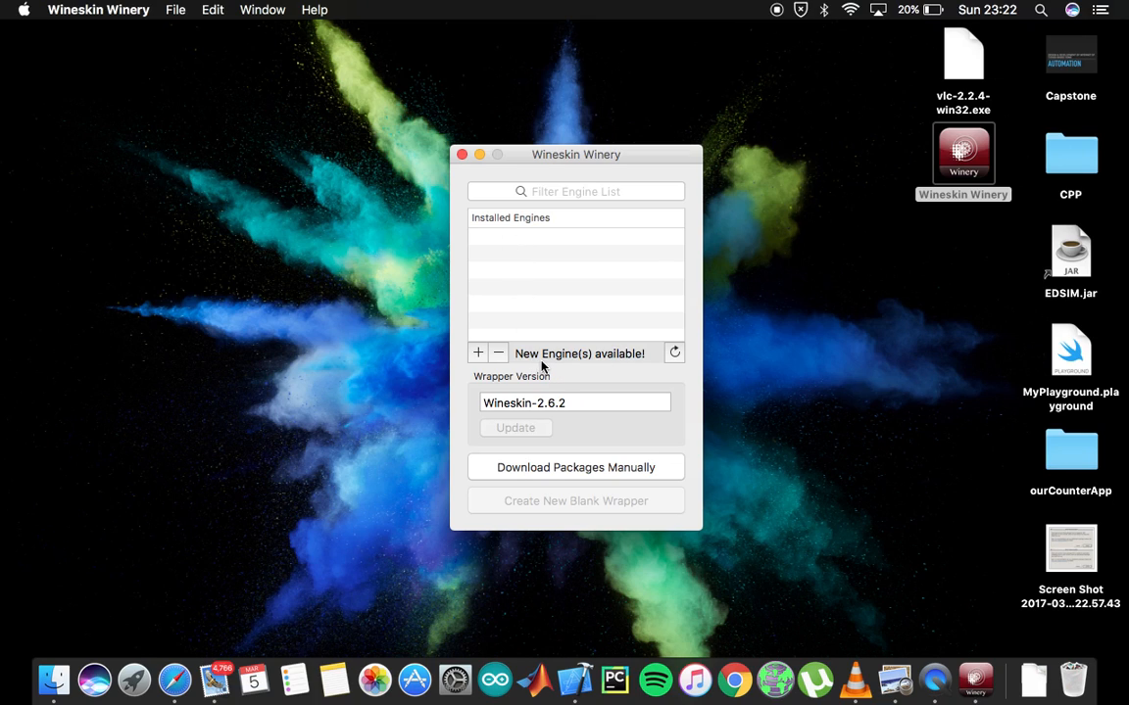
mouse_move(639, 368)
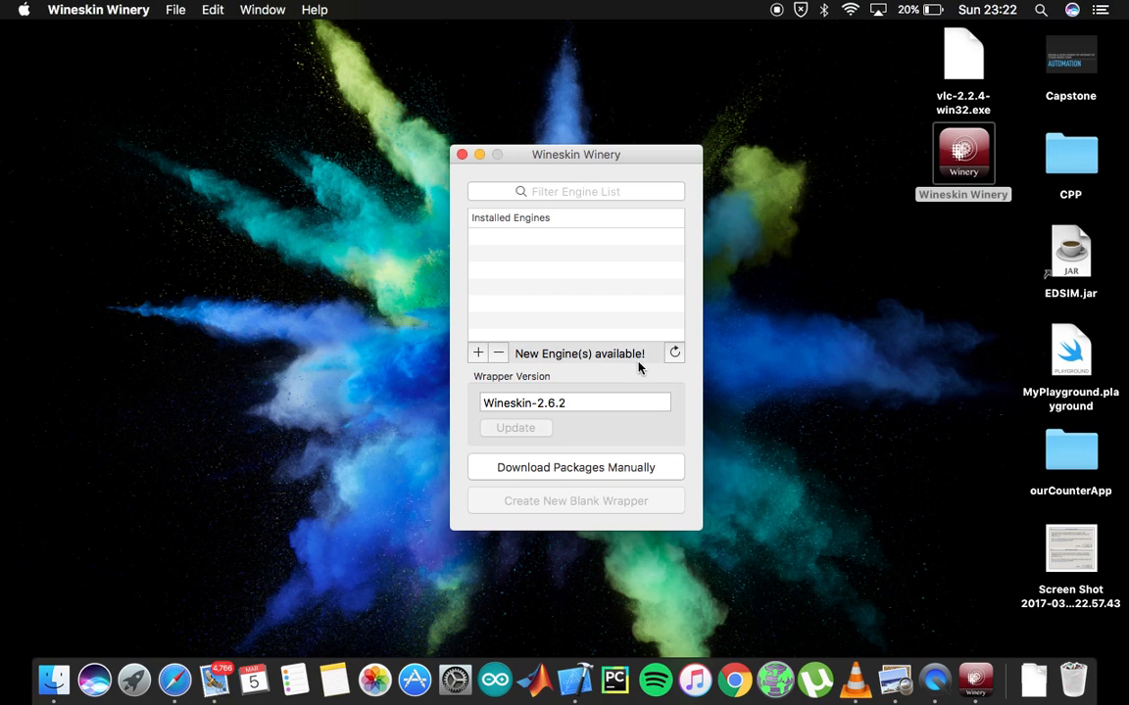
mouse_move(529, 441)
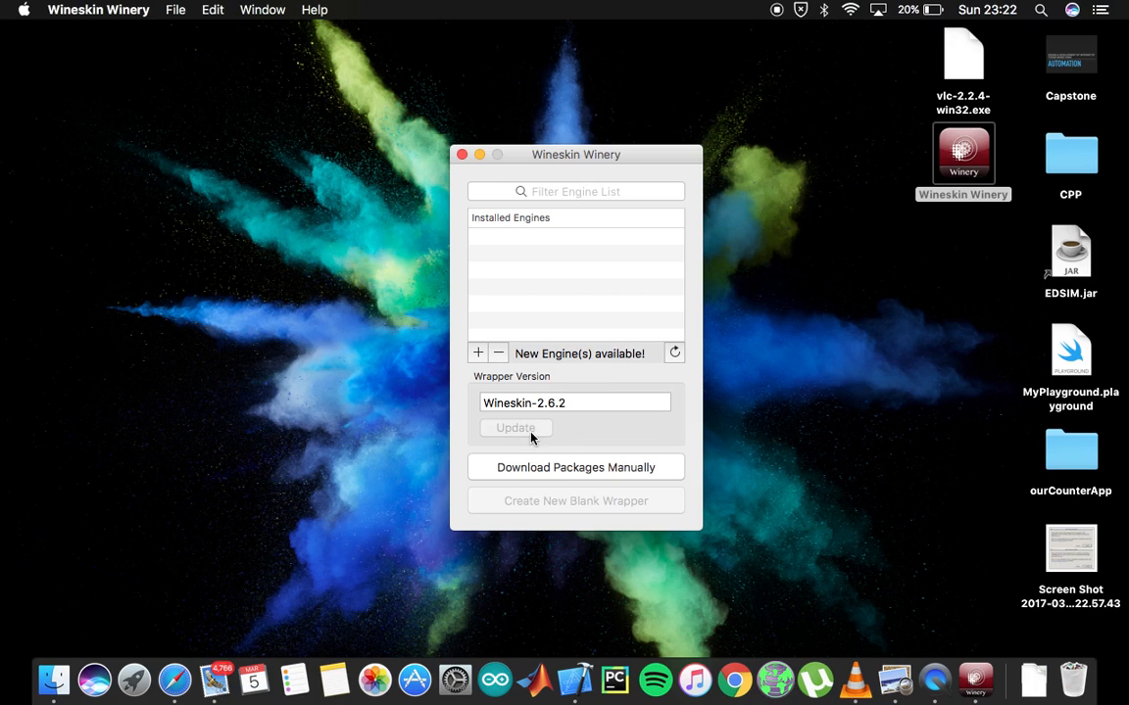
mouse_move(623, 364)
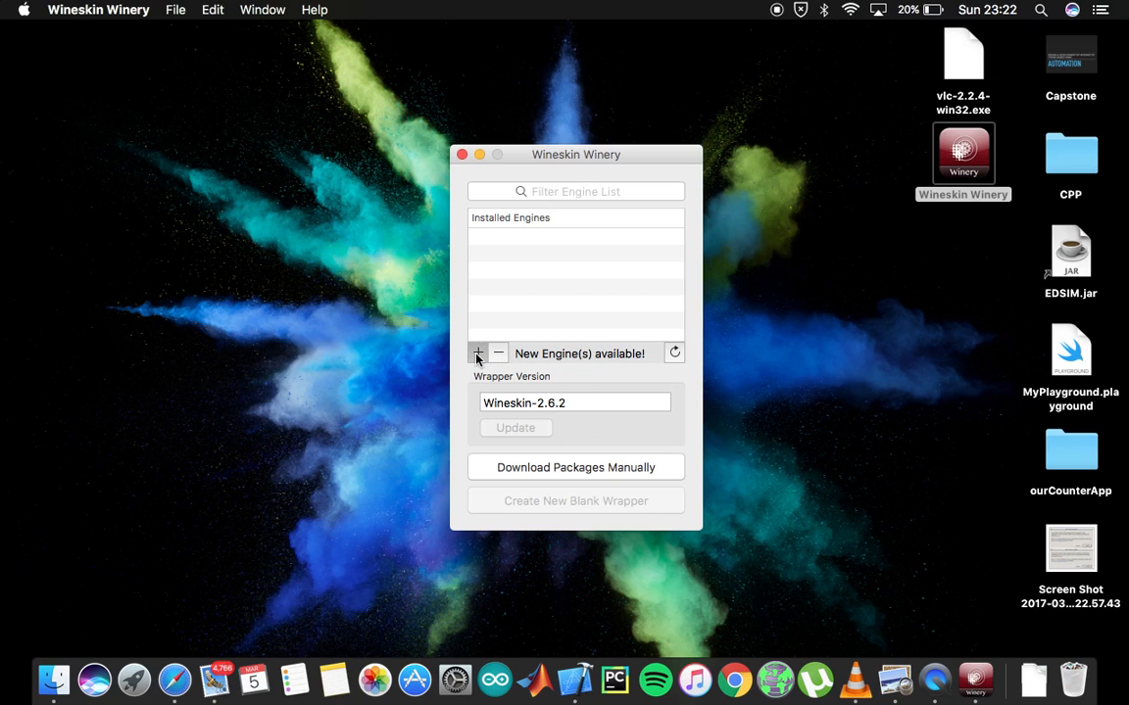
- Add the WS9Wine2.3 engine and confirm its download and install in the File Downloader
left_click(478, 352)
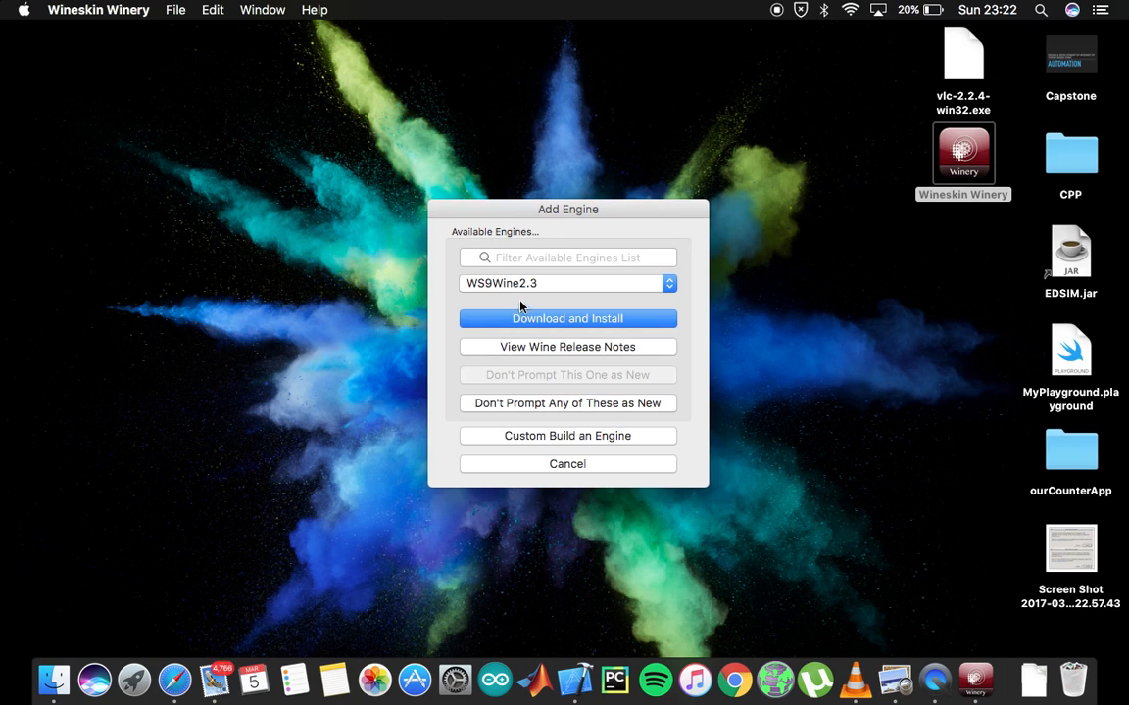
mouse_move(478, 296)
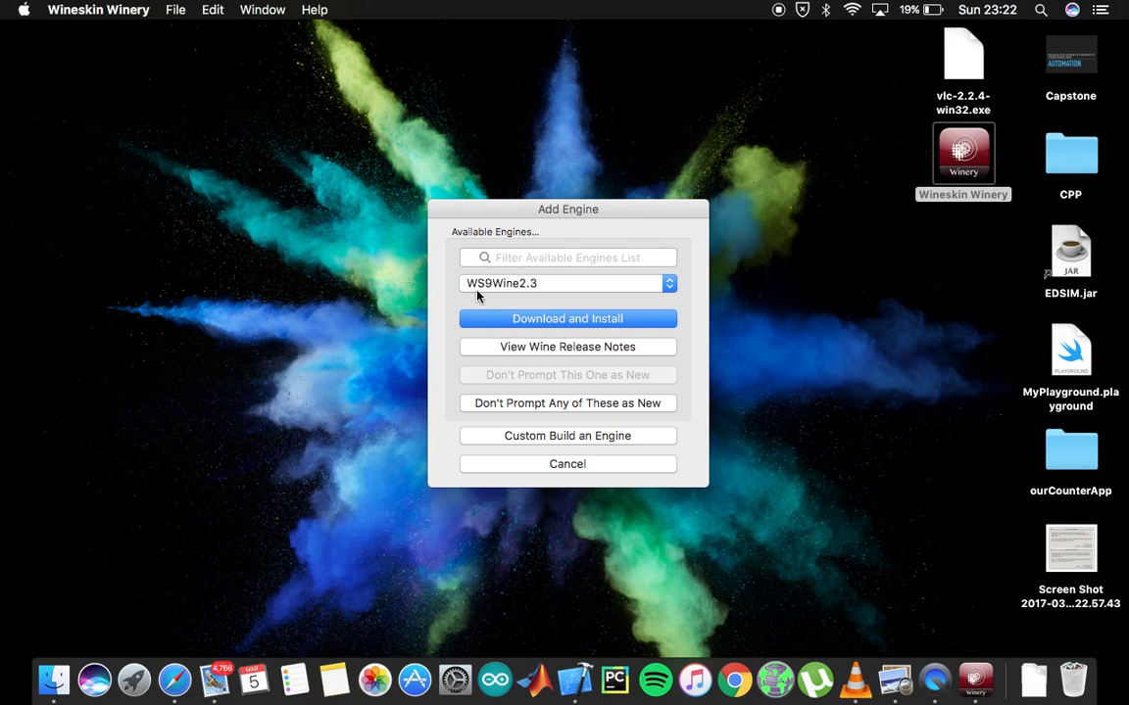
left_click(567, 317)
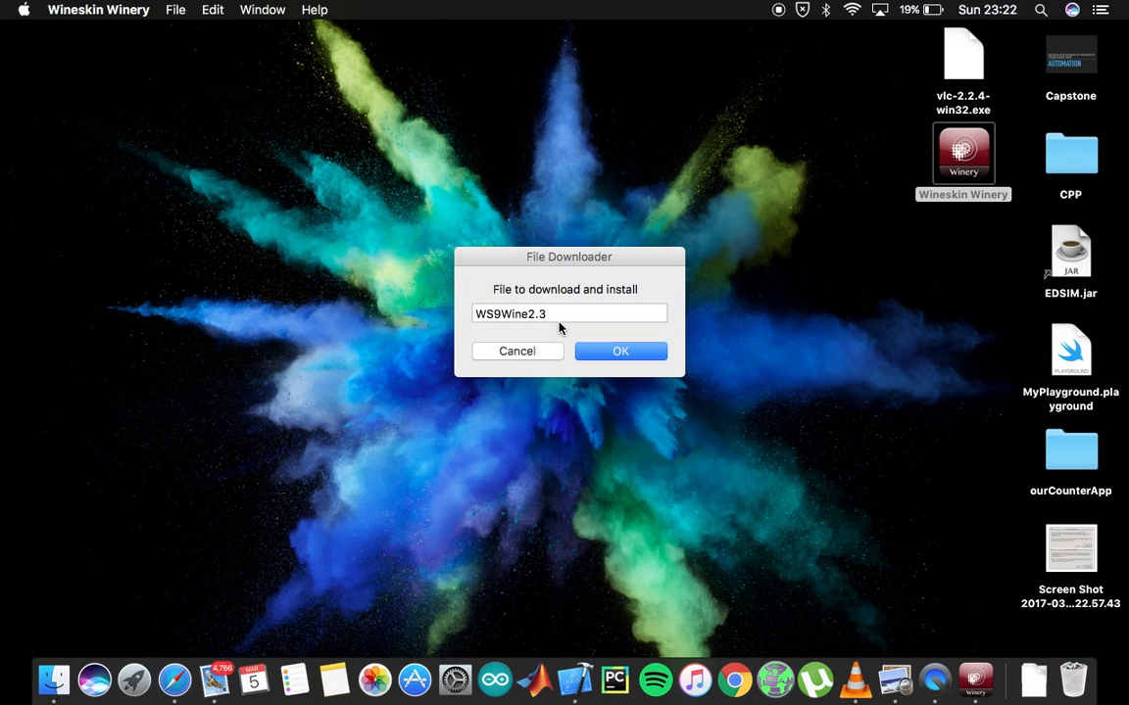
left_click(619, 351)
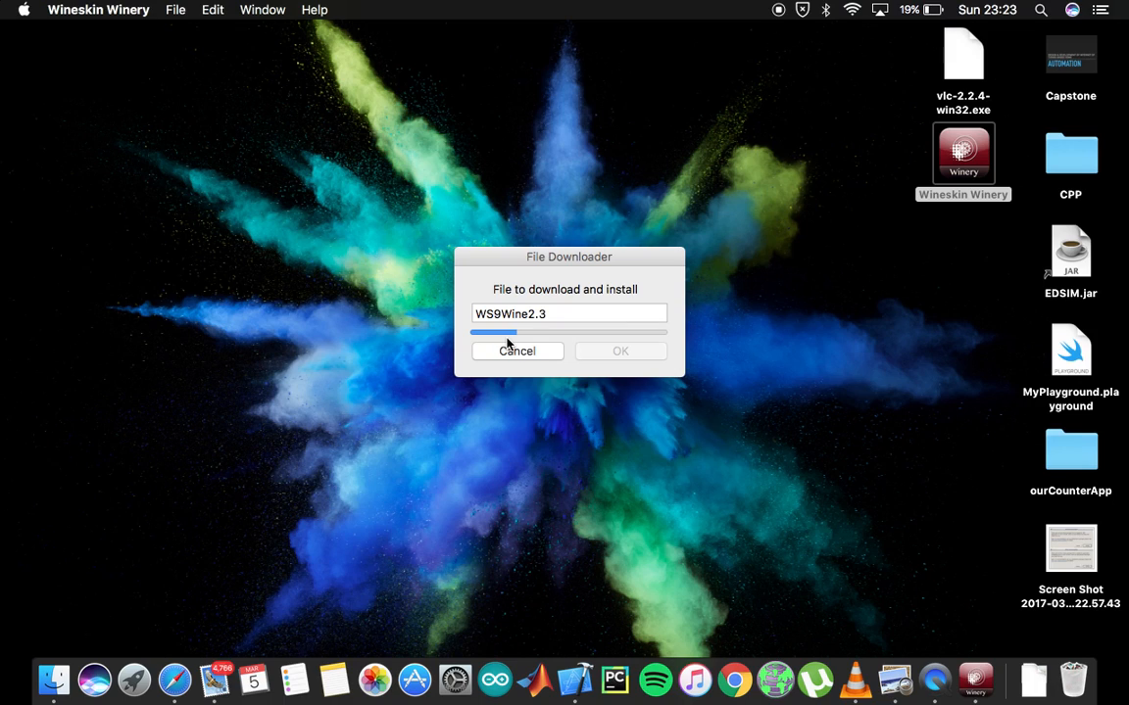
mouse_move(764, 217)
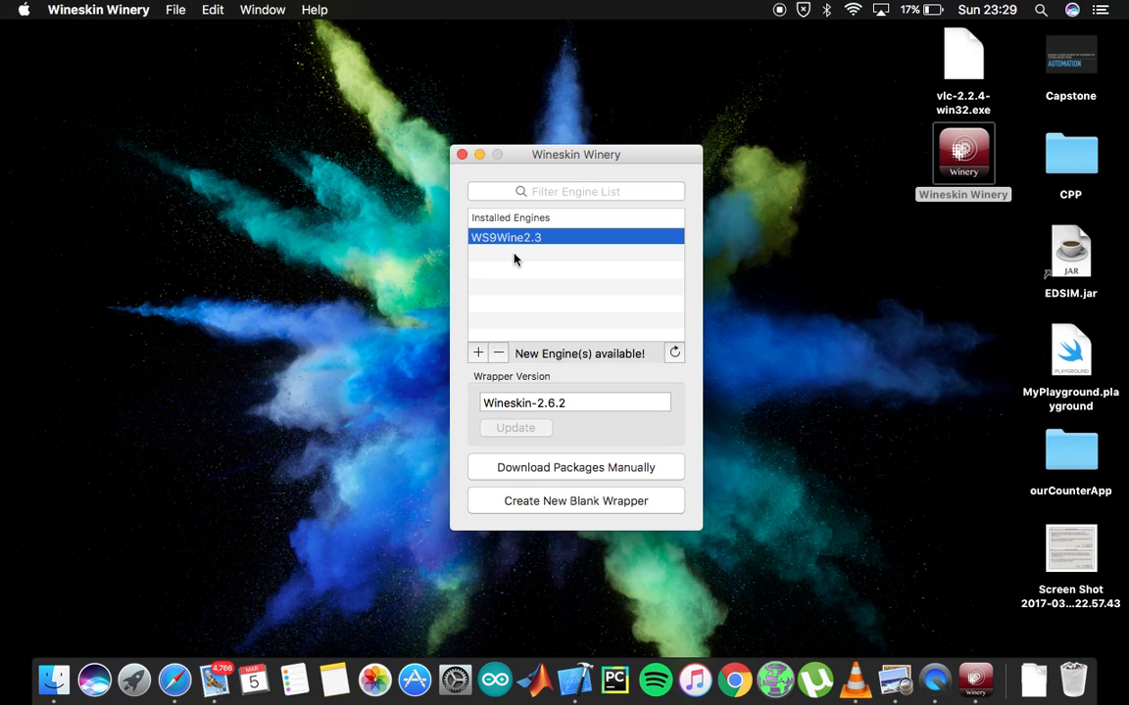
mouse_move(506, 253)
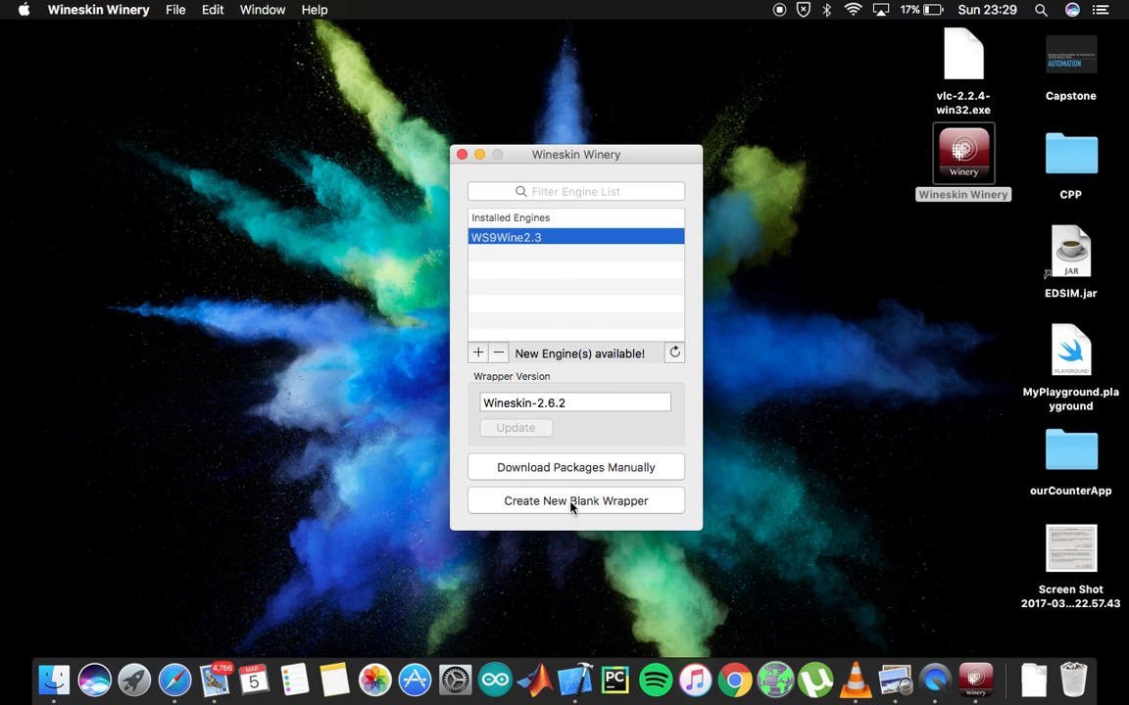
- Create a new blank wrapper and name it VLCWindows on the WS9Wine2.3 engine
left_click(576, 501)
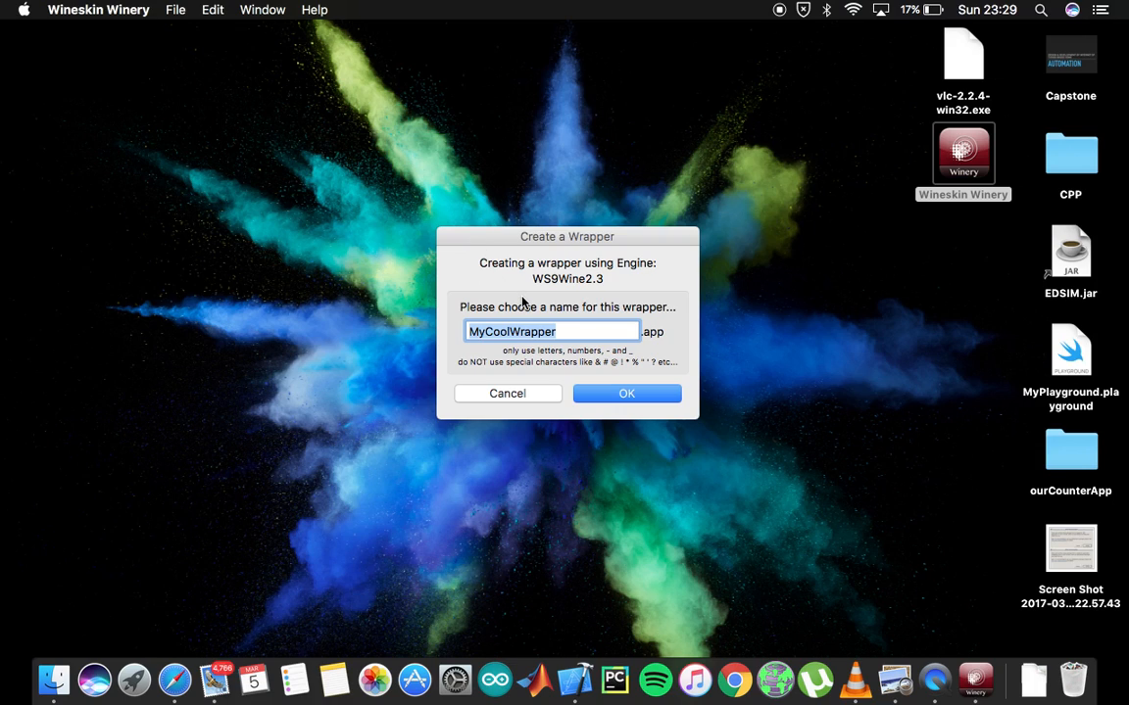
type("VL")
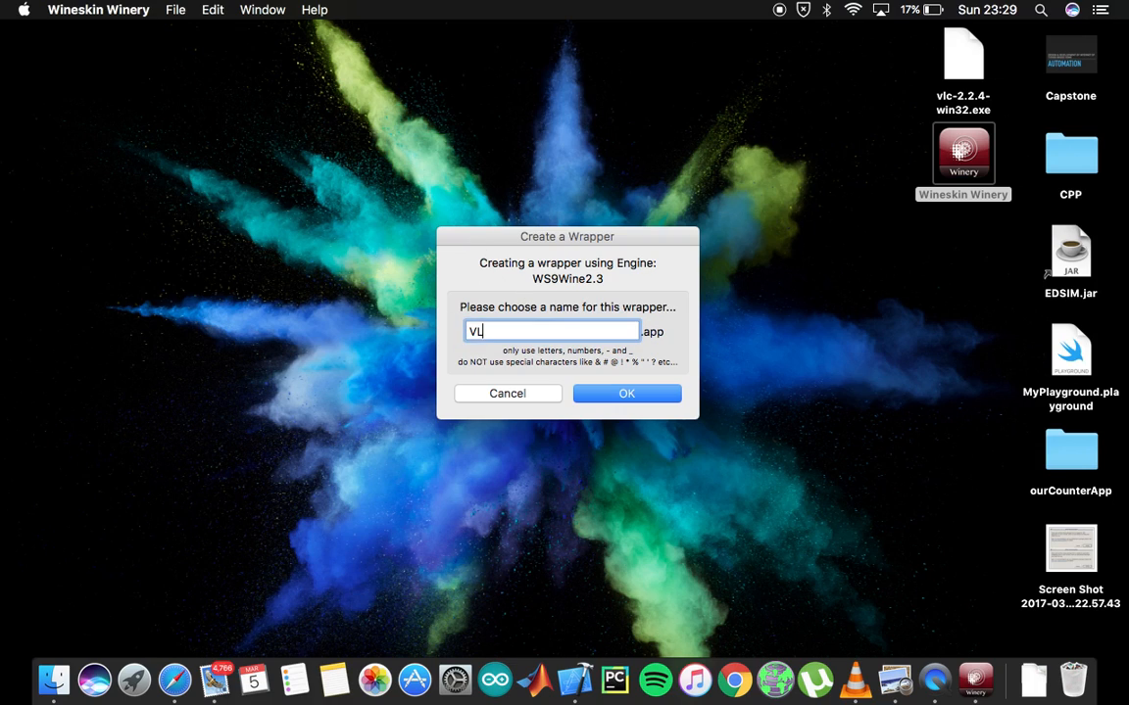
type("CWindows")
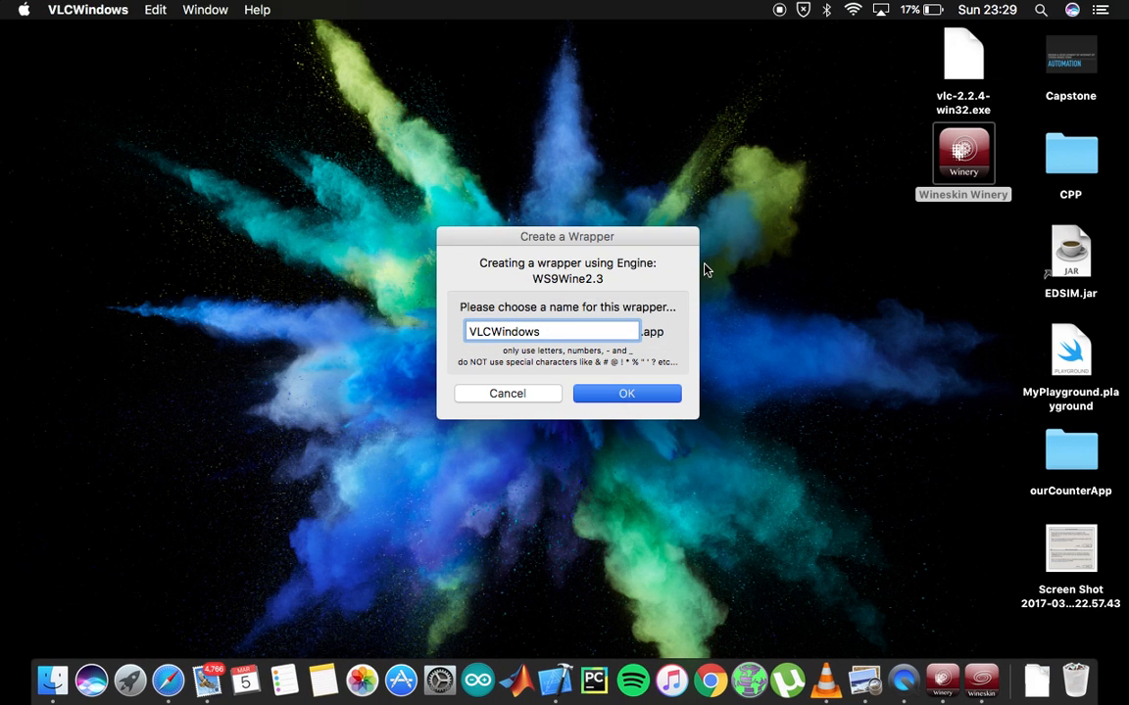
left_click(627, 392)
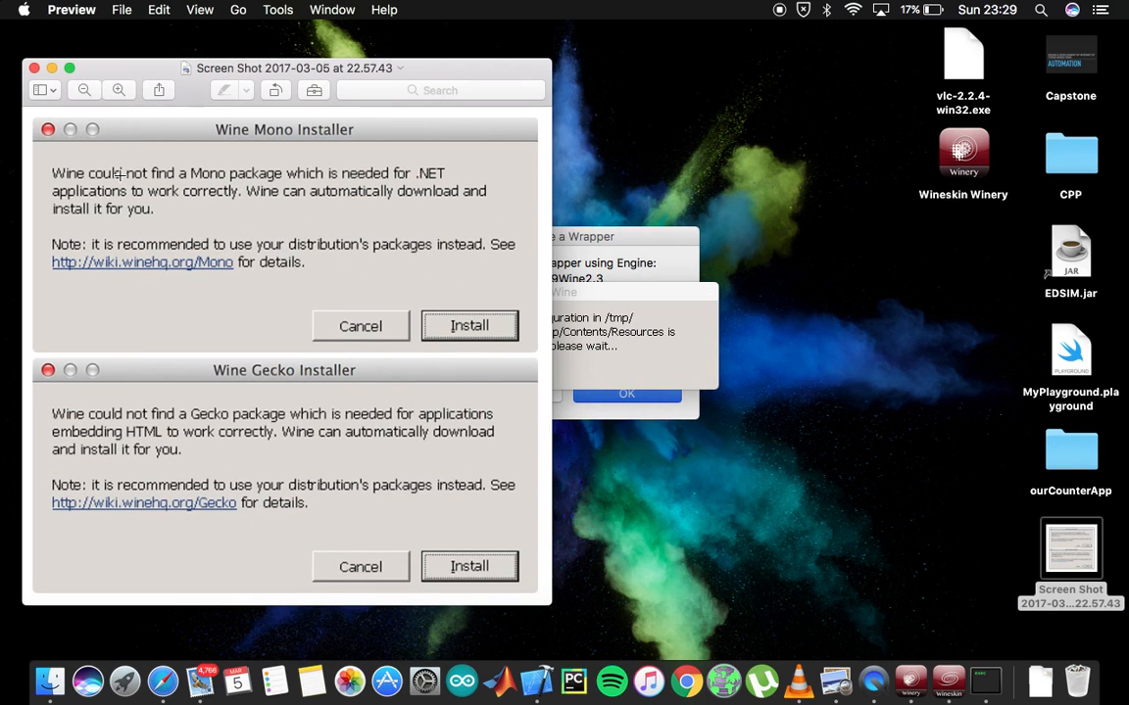
mouse_move(260, 424)
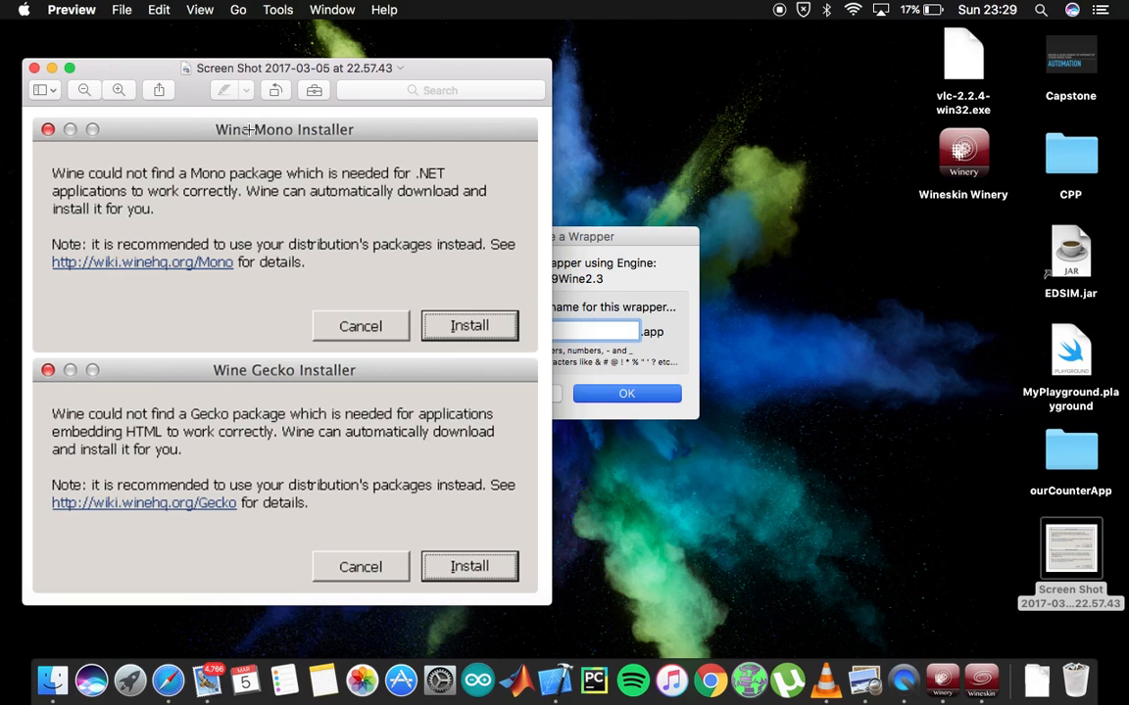
mouse_move(356, 392)
type("VLCWindows")
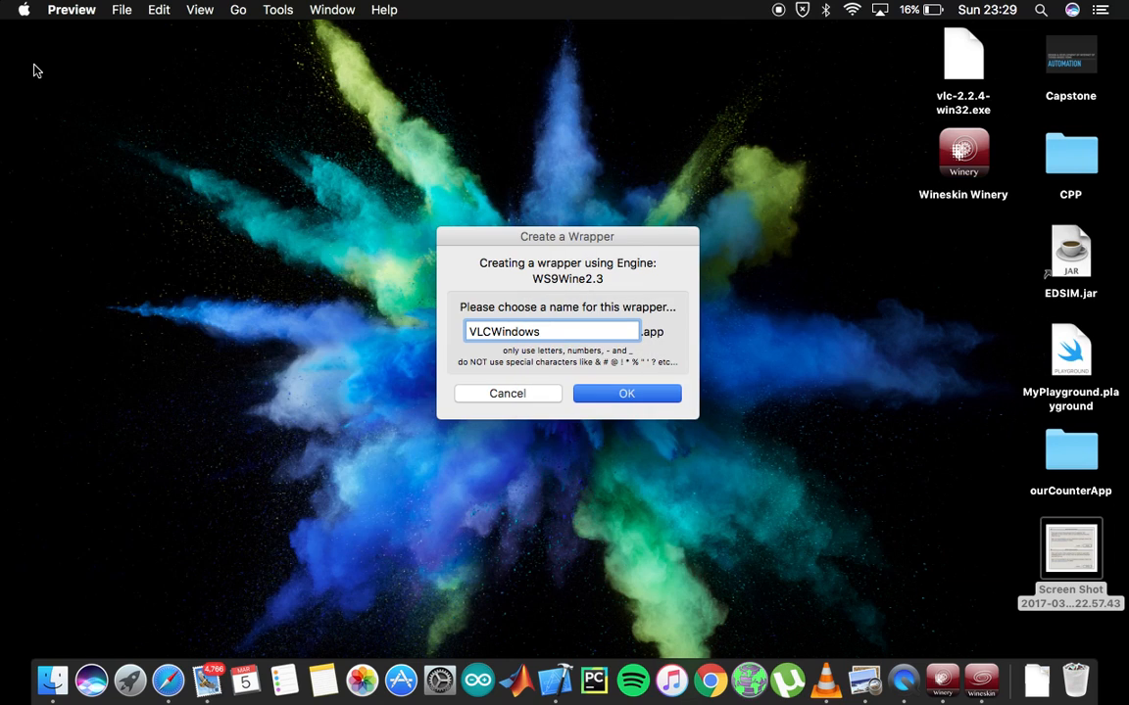
mouse_move(839, 351)
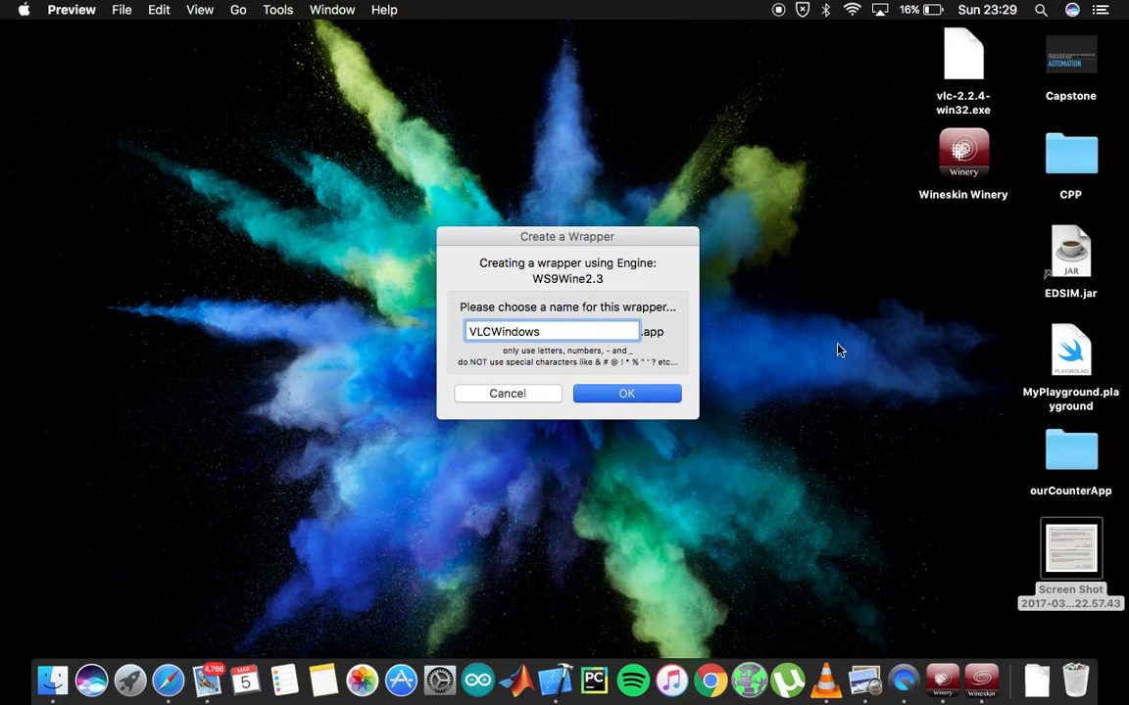
- Confirm the VLCWindows name so wrapper creation completes in Applications/Wineskin
left_click(627, 392)
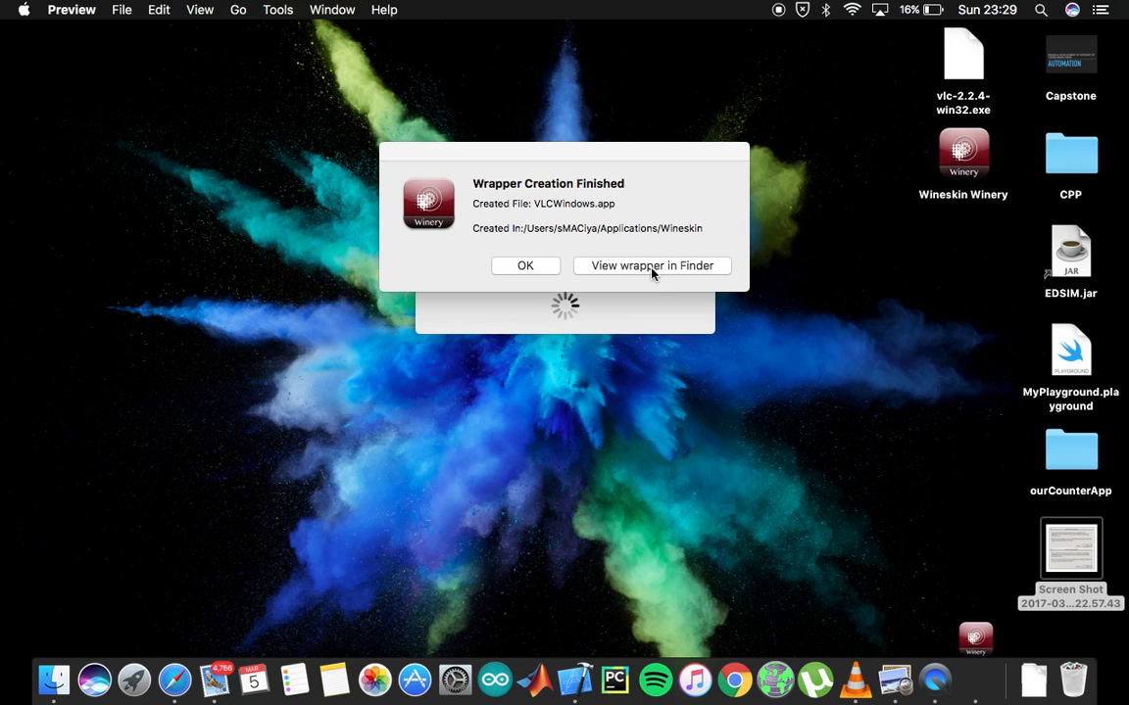
- Reveal VLCWindows.app in Finder, show its package contents and launch its Wineskin app
left_click(651, 267)
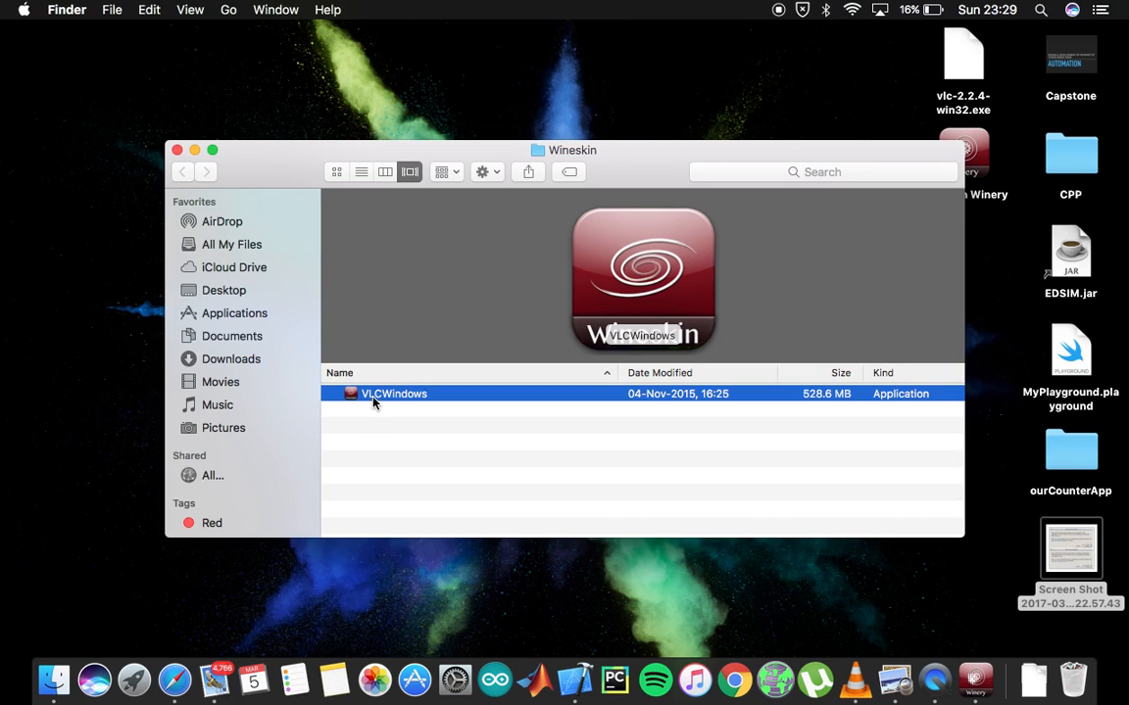
right_click(394, 392)
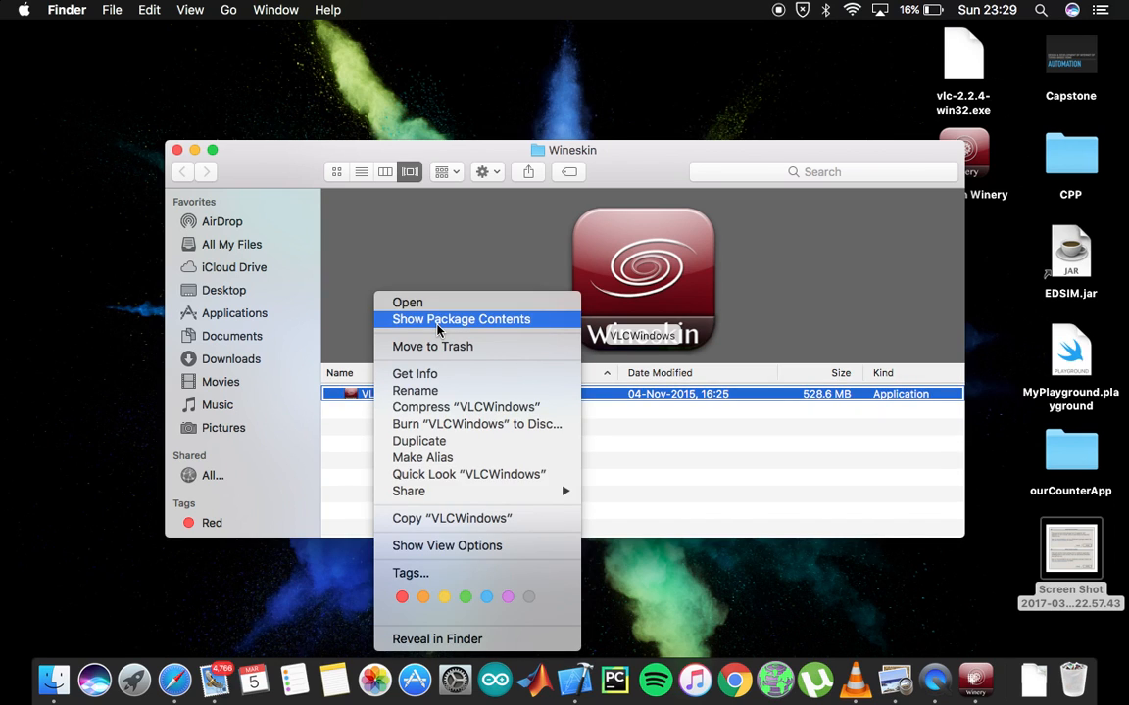
left_click(461, 317)
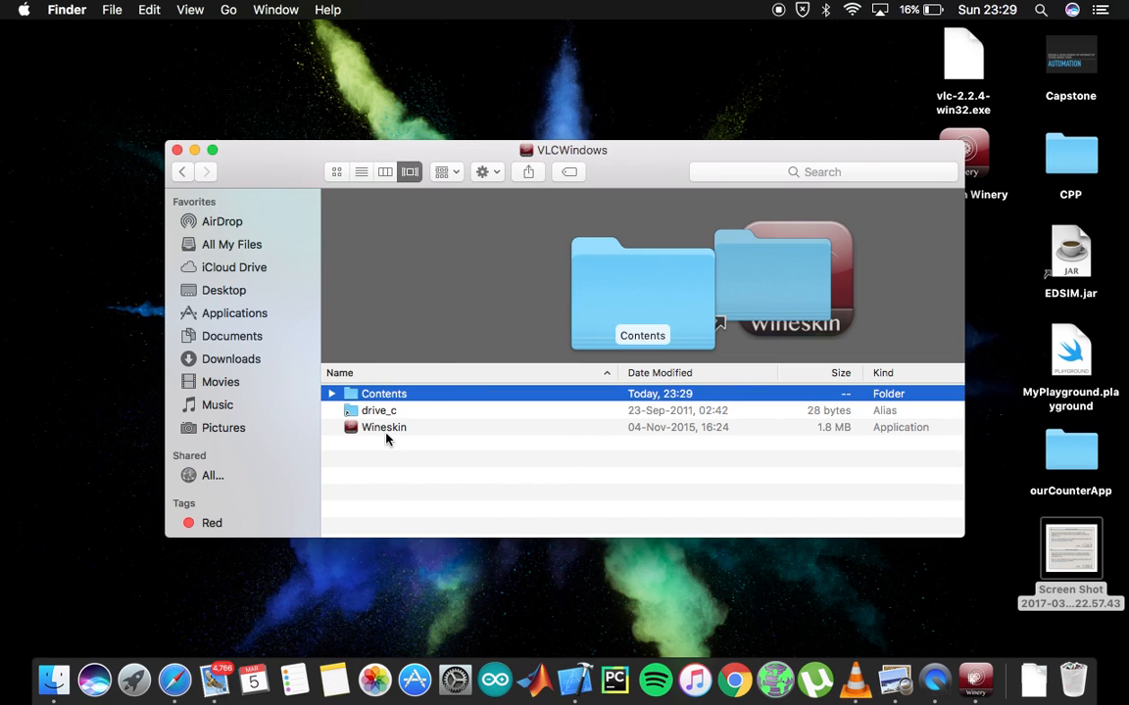
double_click(385, 427)
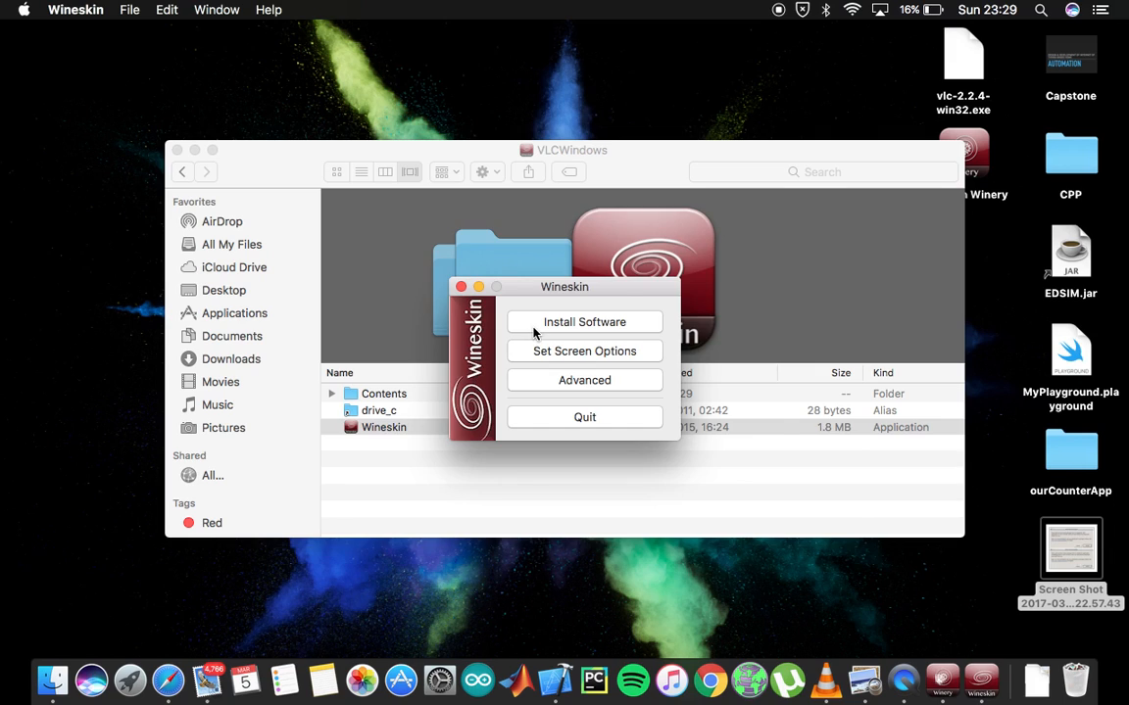
- Via Install Software > Choose Setup Executable, run vlc-2.2.4-win32.exe from the Desktop
left_click(584, 321)
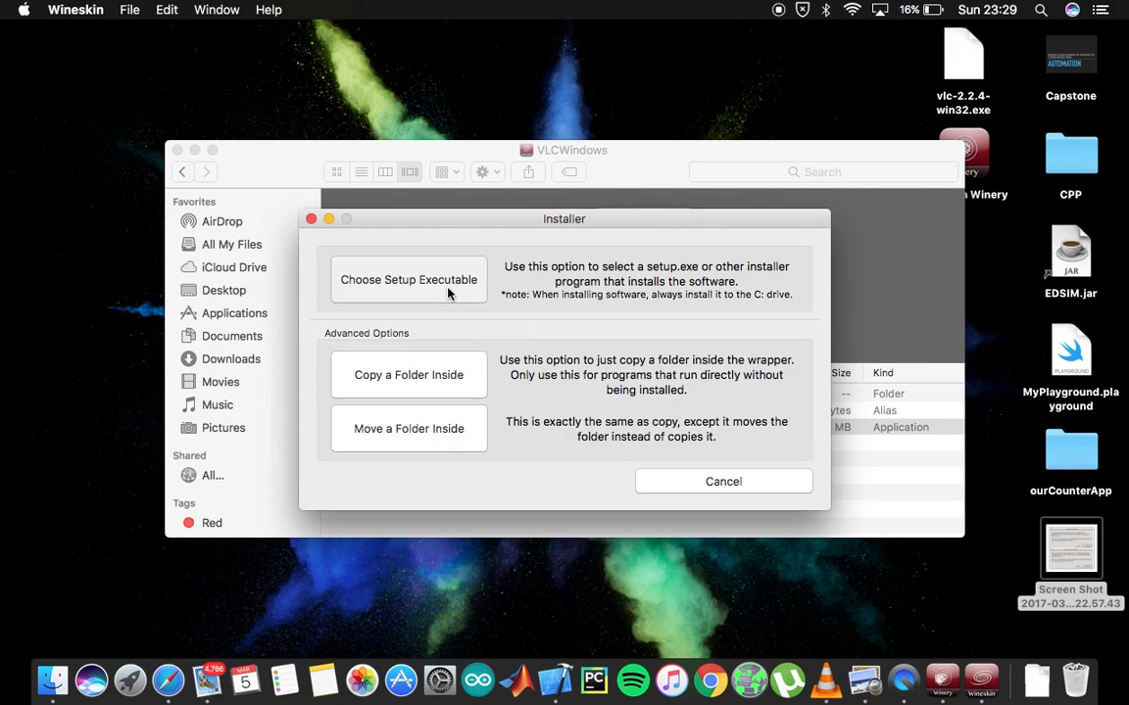
left_click(407, 278)
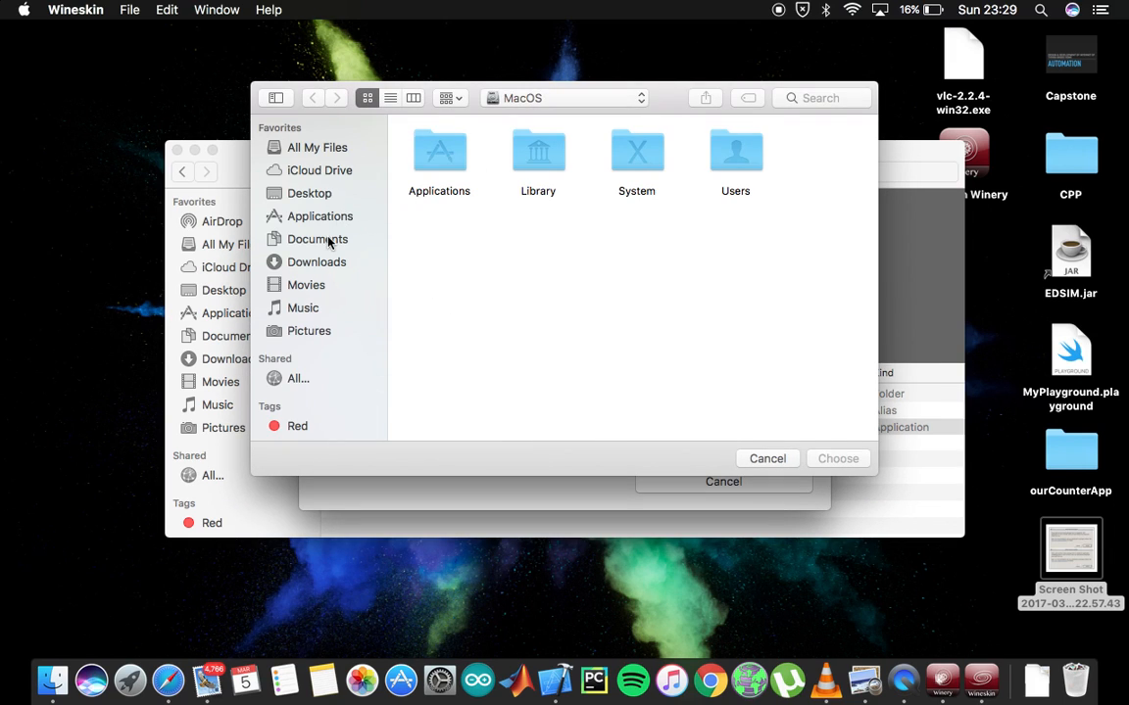
left_click(318, 239)
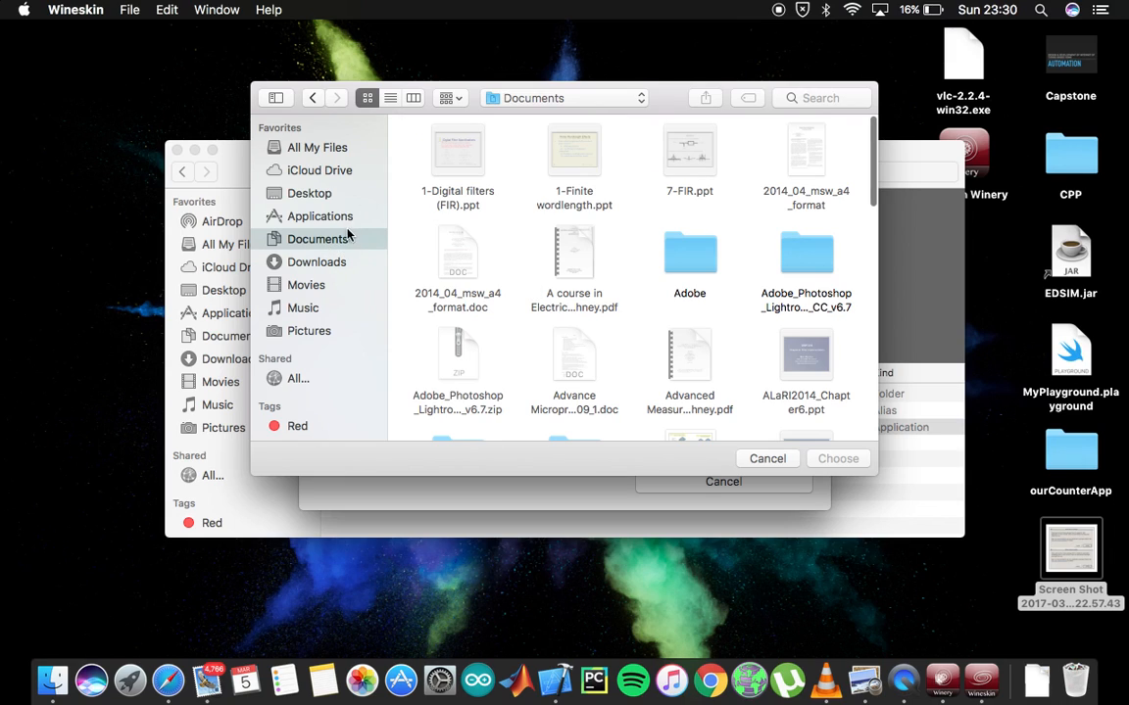
mouse_move(314, 196)
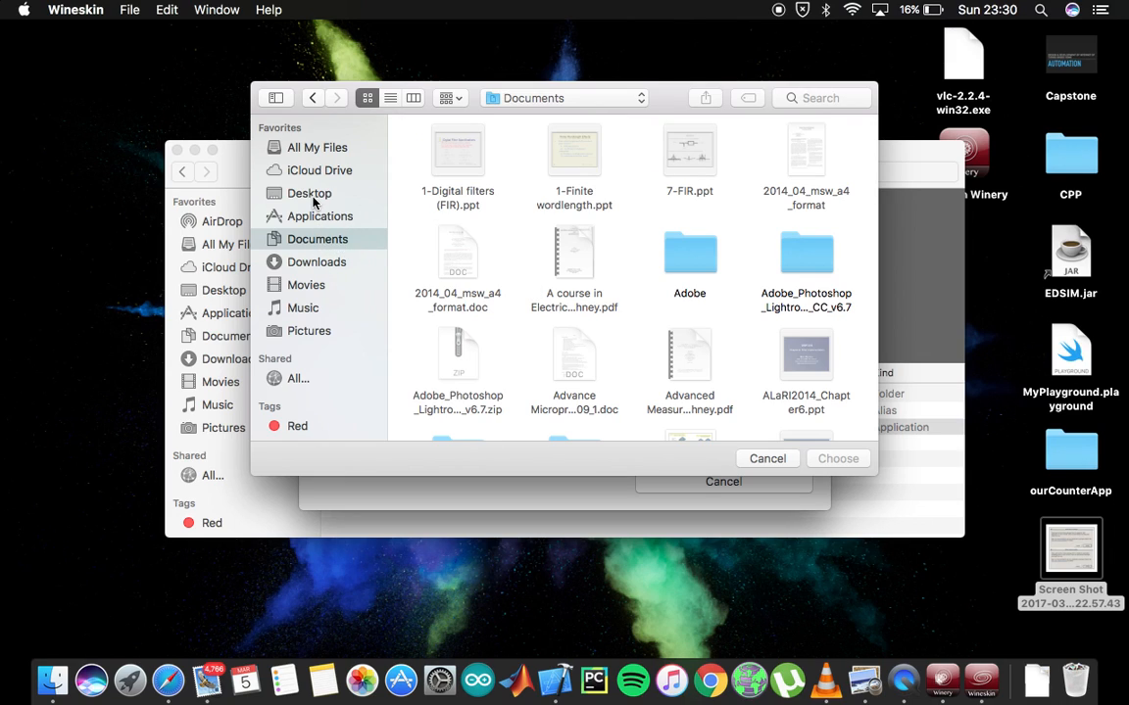
left_click(309, 194)
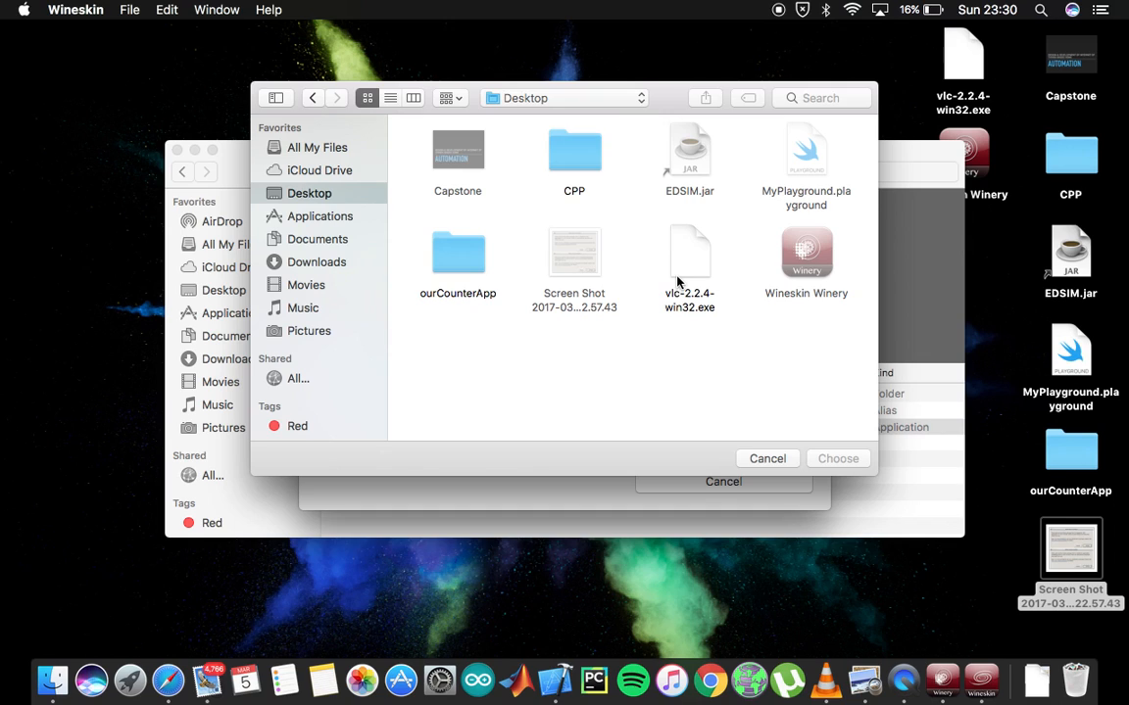
left_click(839, 458)
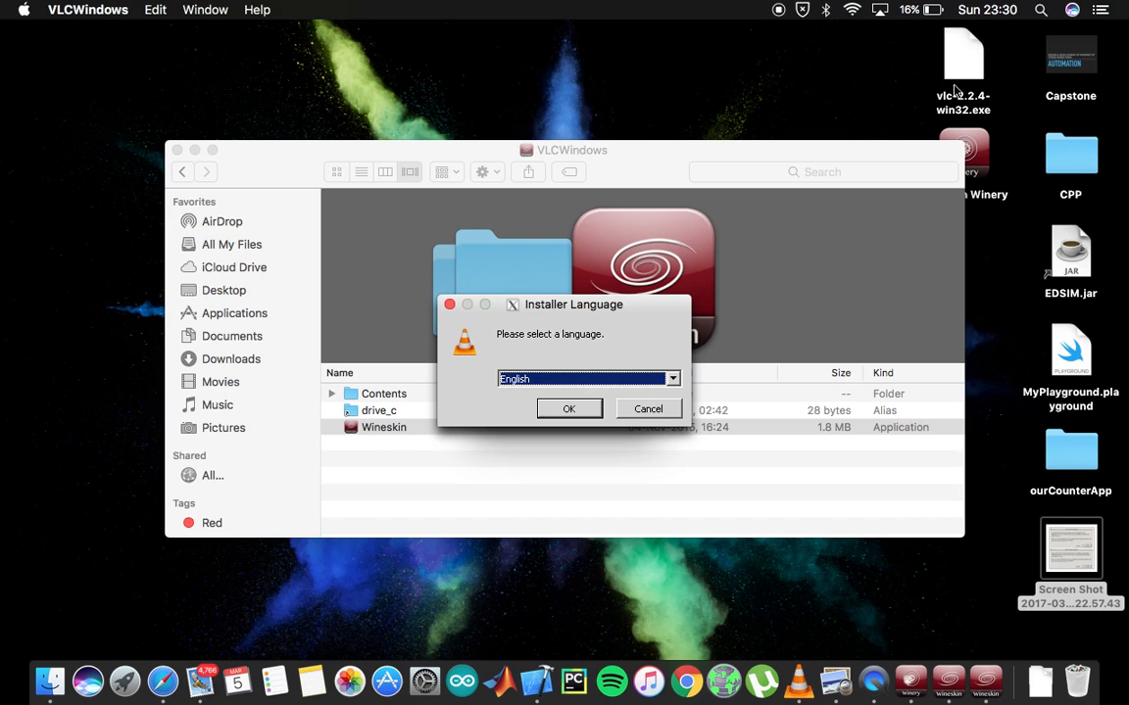
mouse_move(984, 124)
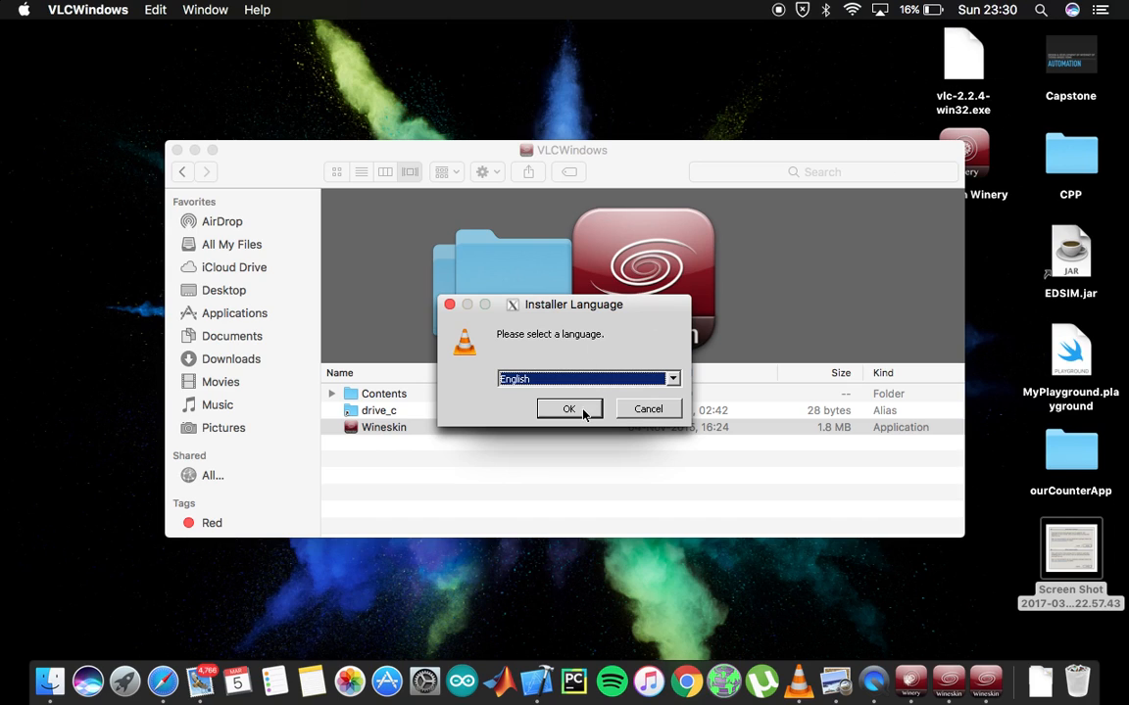
- Install VLC in English to C:\Program Files\VideoLAN\VLC and finish with Run VLC checked
left_click(569, 409)
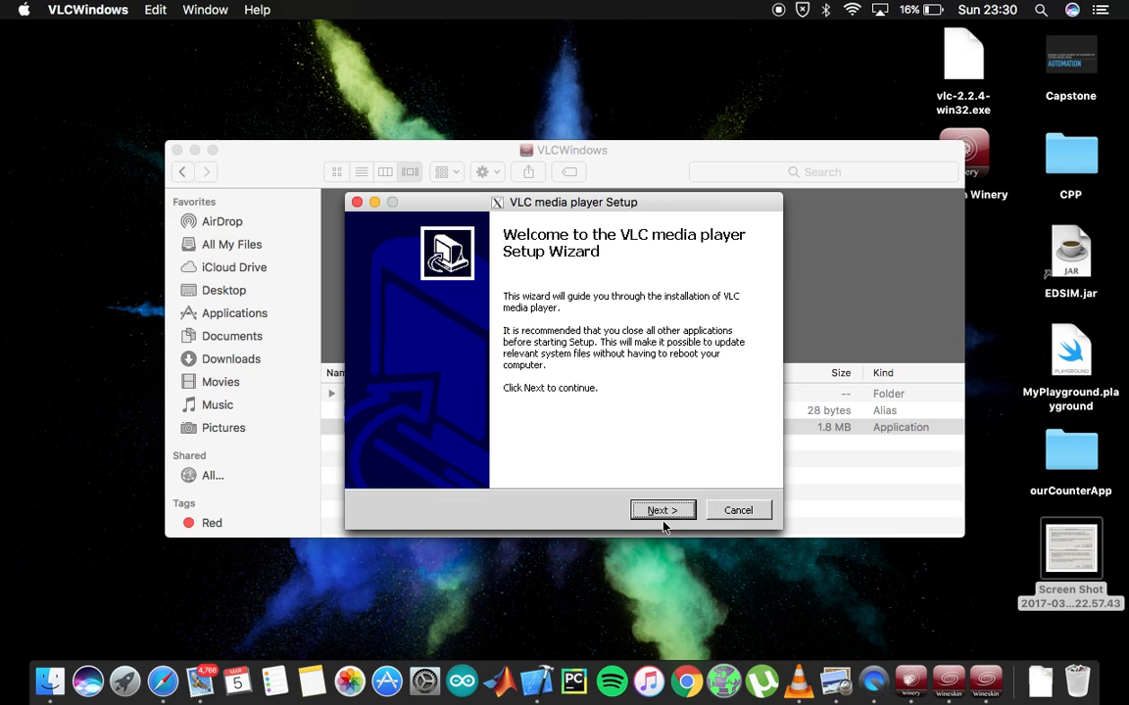
left_click(662, 509)
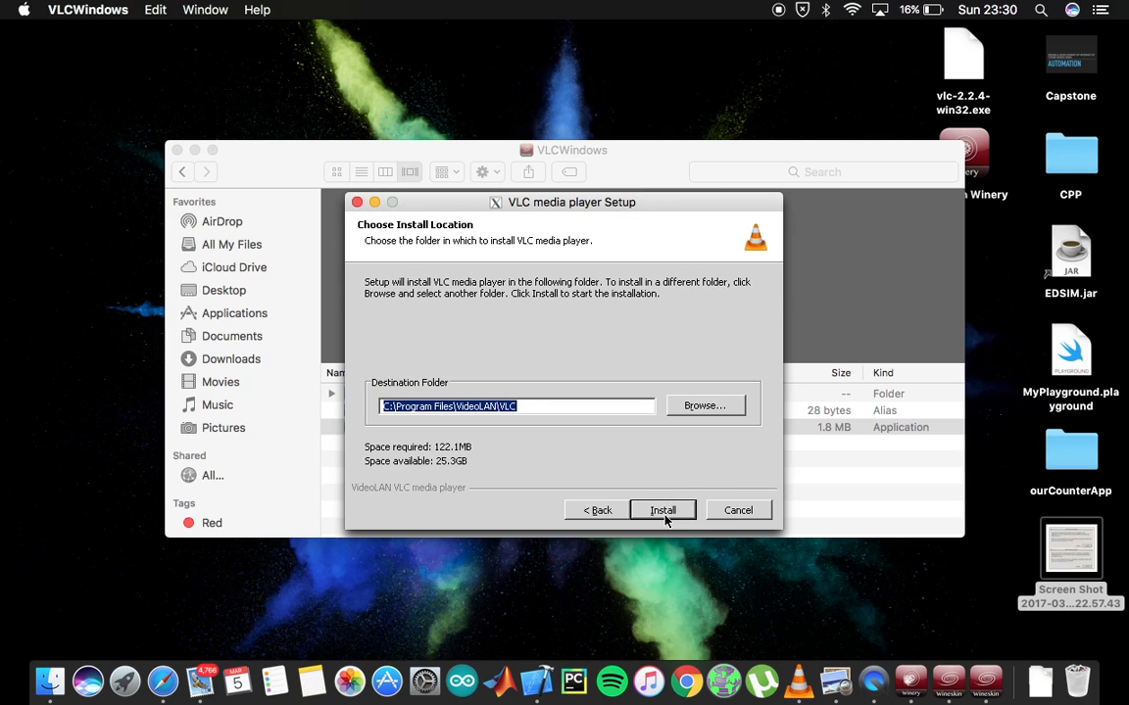
mouse_move(388, 402)
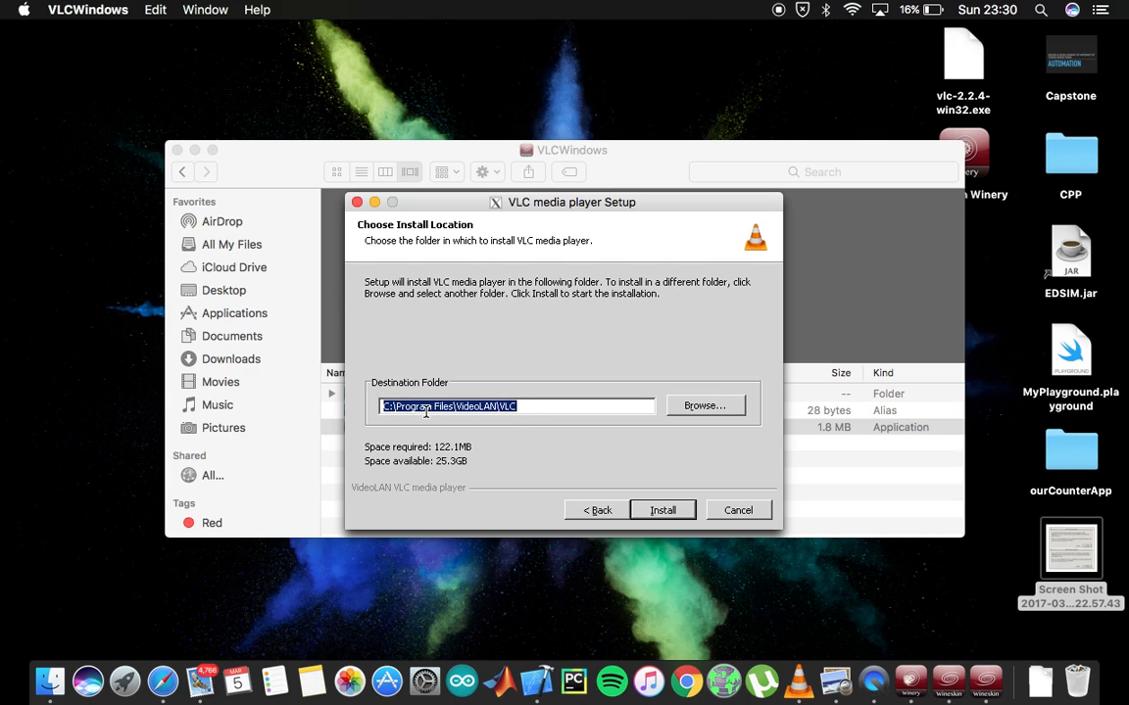
mouse_move(662, 505)
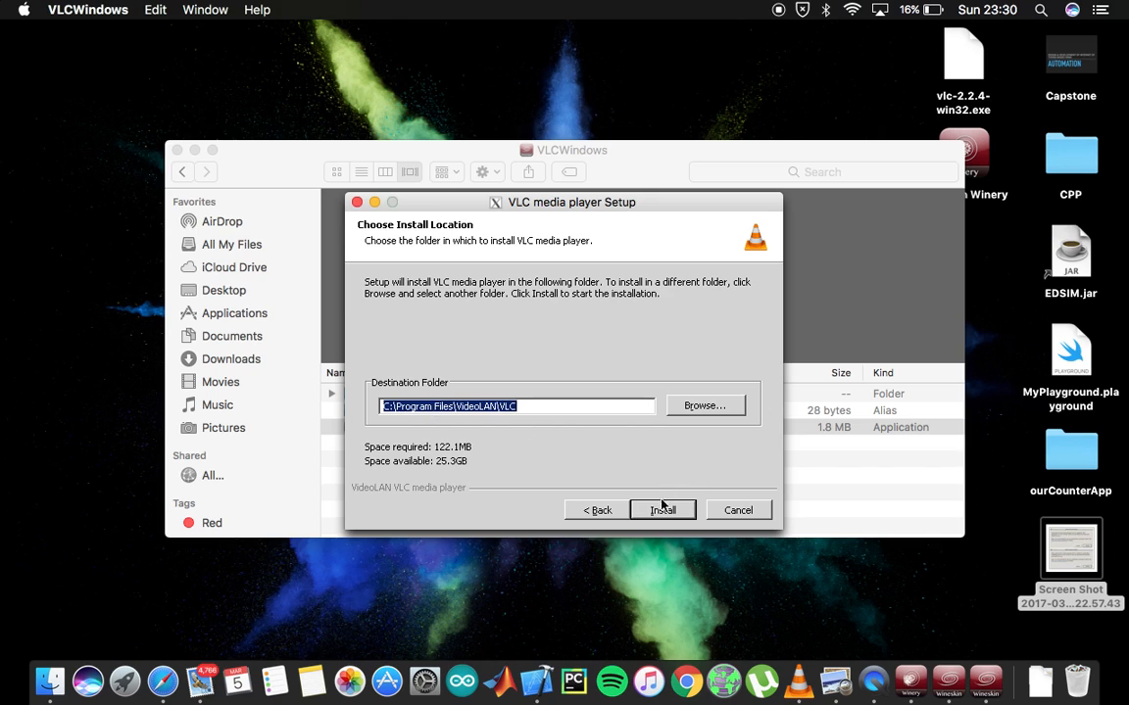
left_click(663, 509)
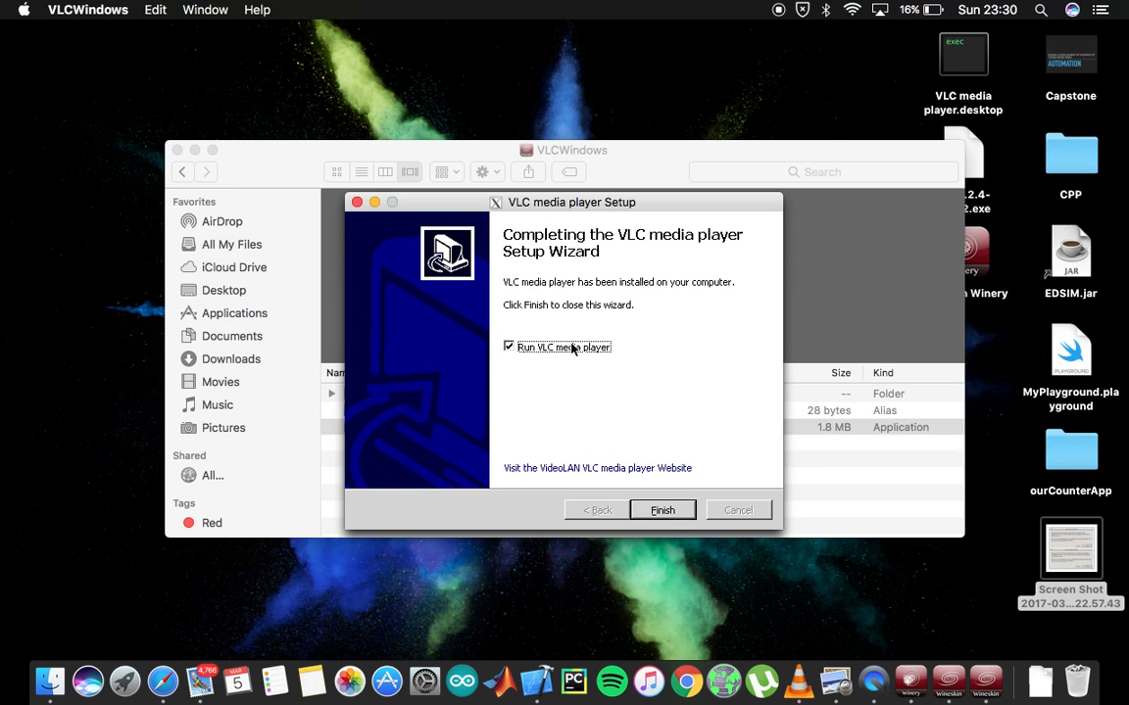
left_click(662, 509)
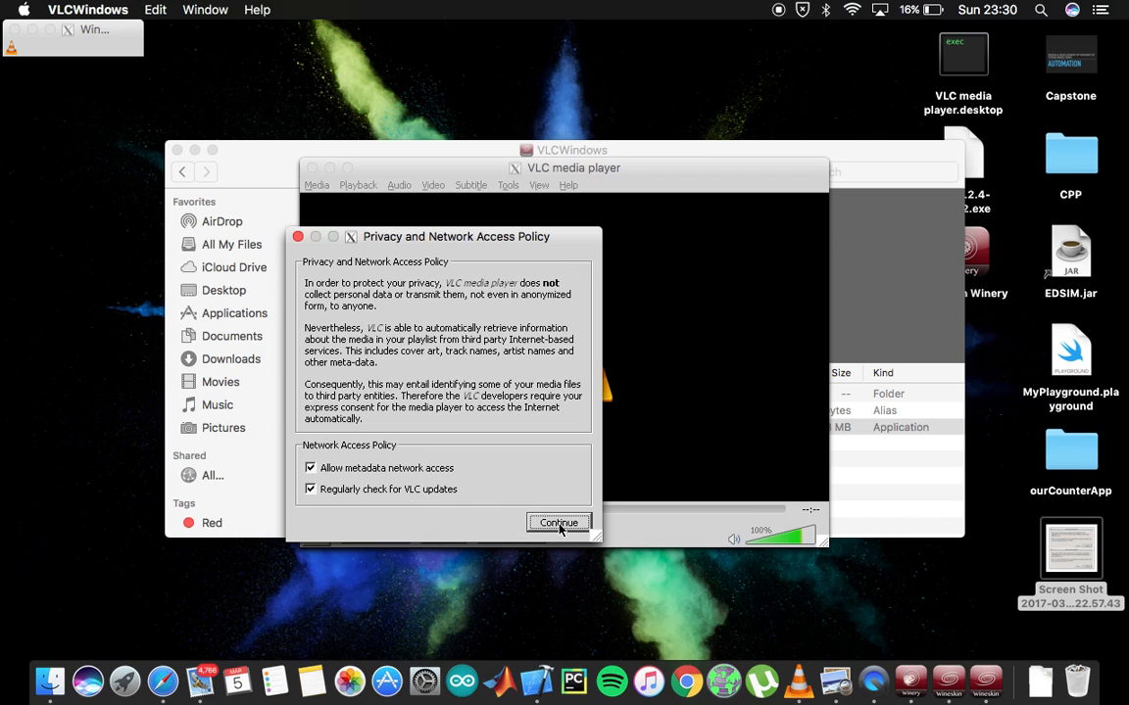
- Accept VLC's privacy and network access policy and close the wrapper's Finder window
left_click(559, 521)
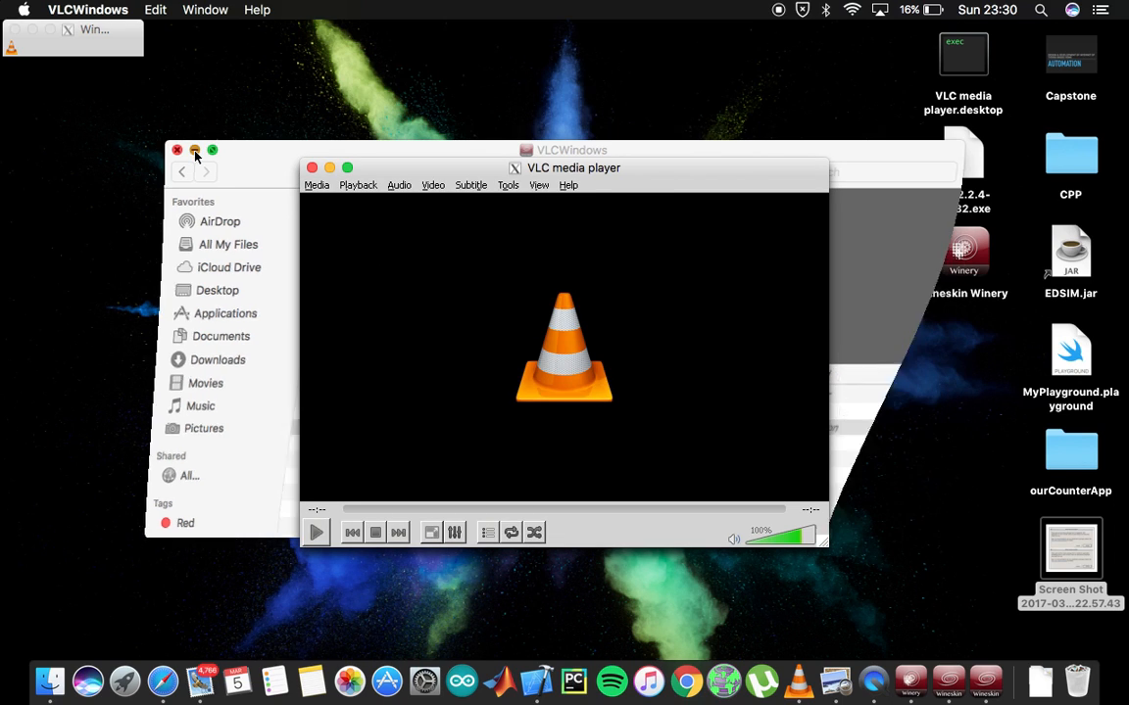
left_click(194, 149)
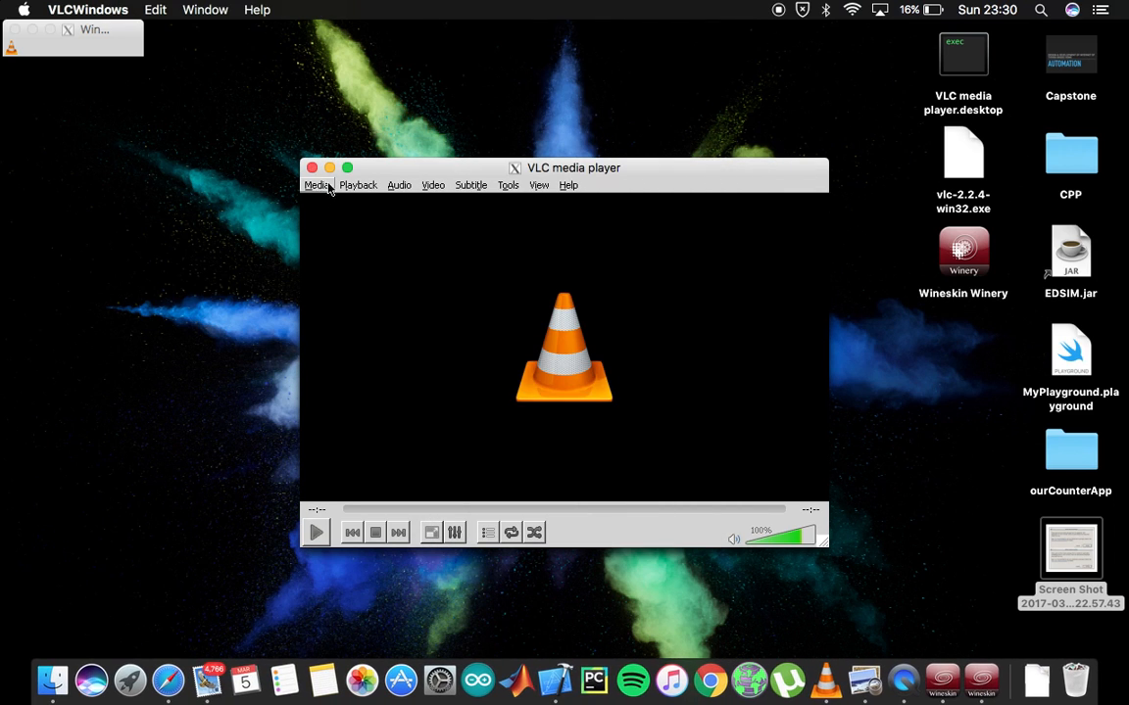
mouse_move(526, 263)
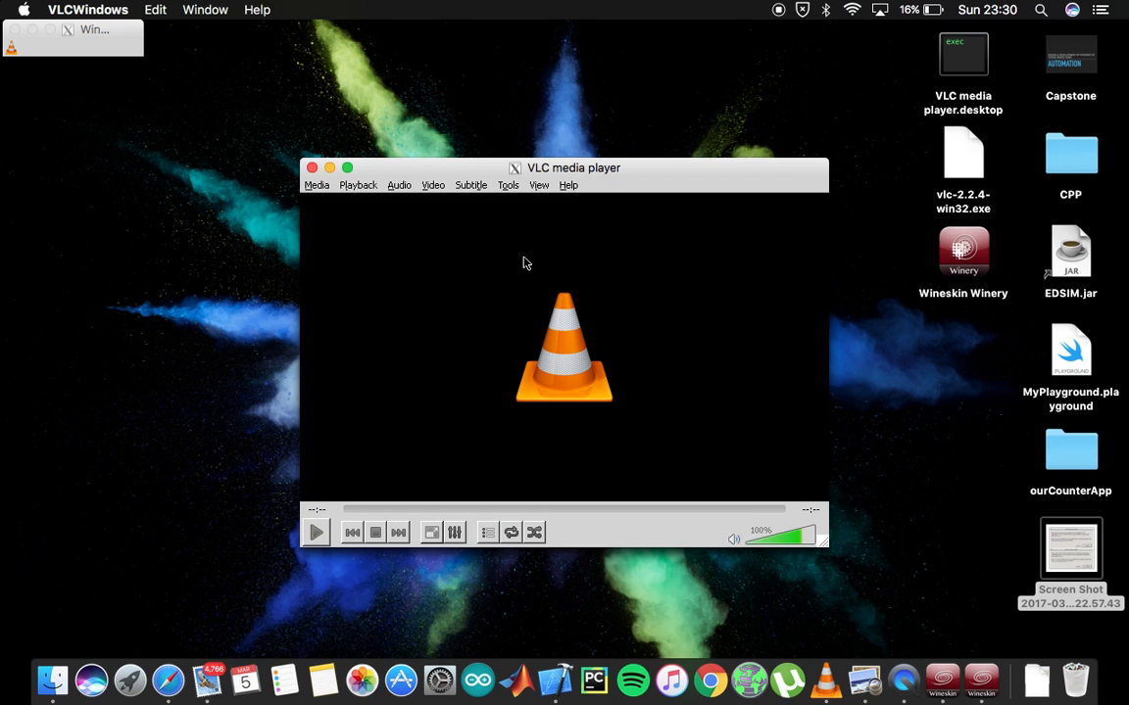